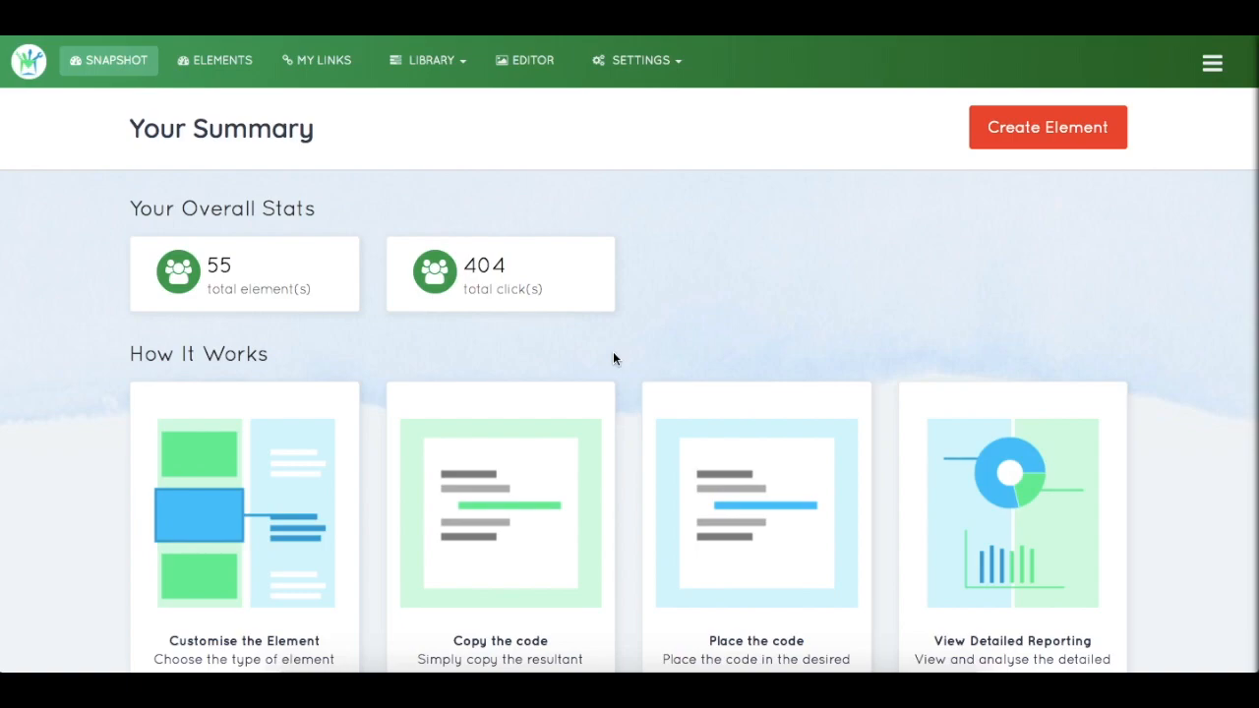
{"action": "mouse_move", "coordinate": [822, 231]}
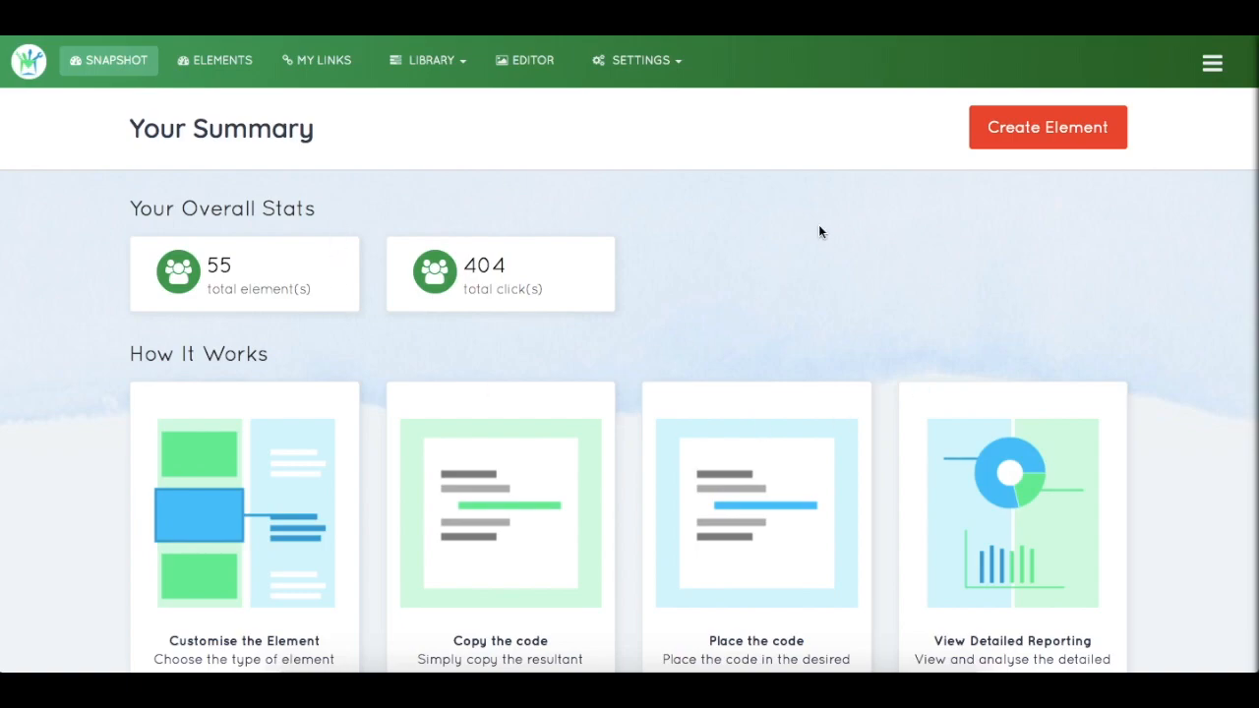
{"action": "mouse_move", "coordinate": [1127, 260]}
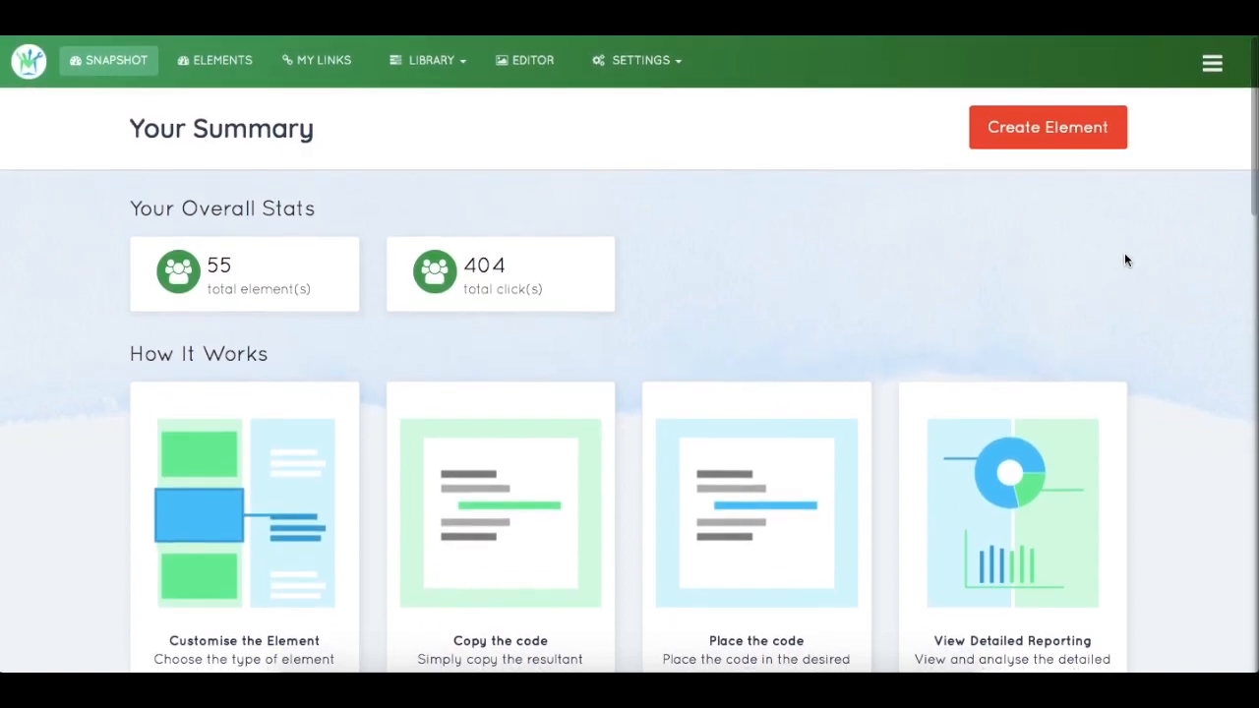
{"action": "mouse_move", "coordinate": [187, 263]}
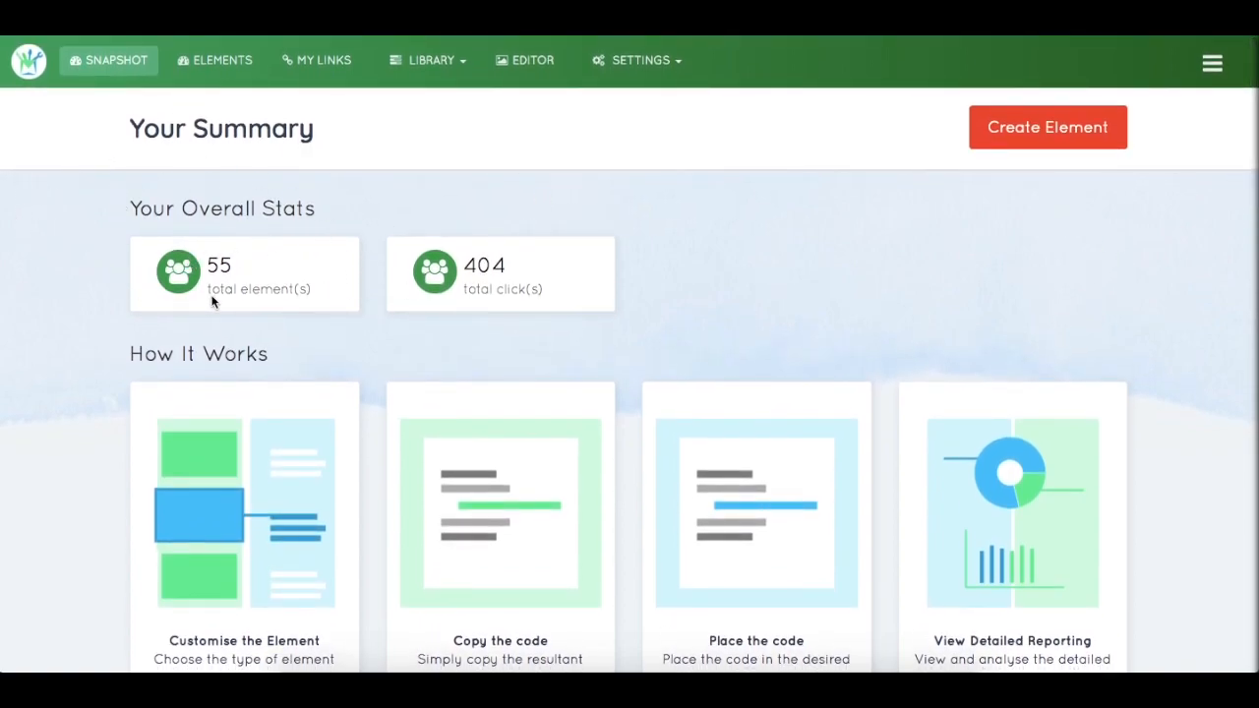
{"action": "mouse_move", "coordinate": [519, 299]}
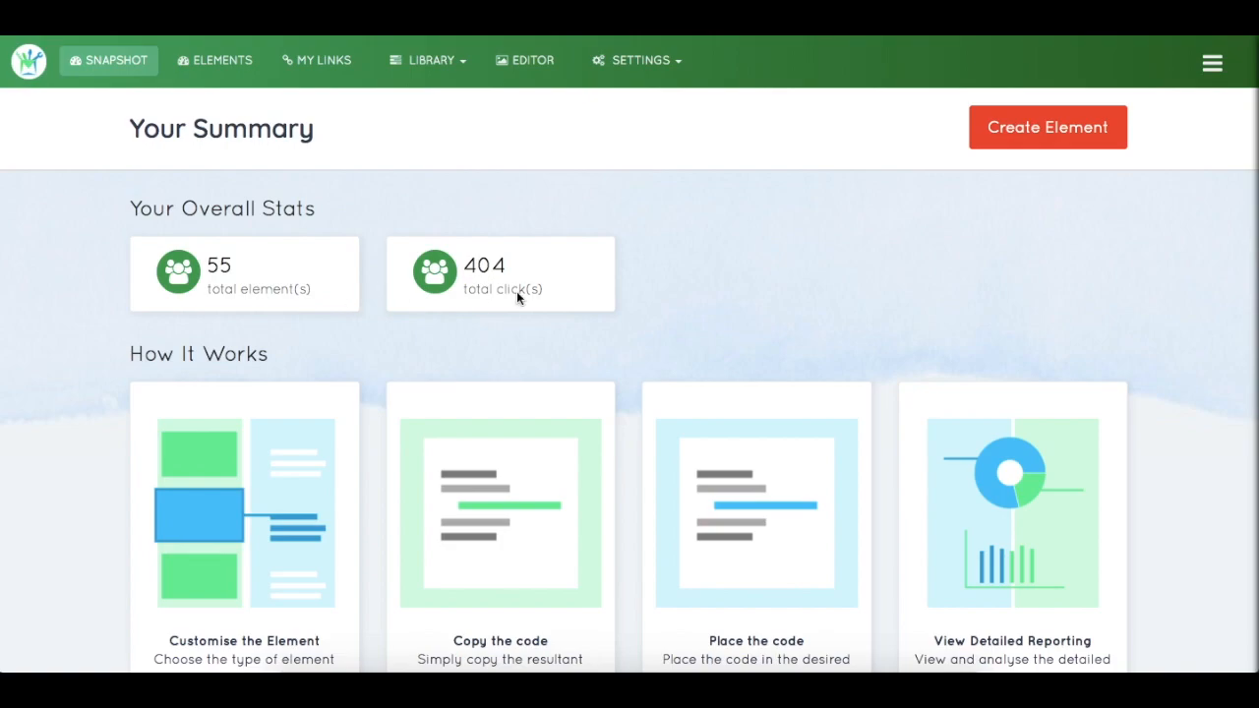
Scroll the Snapshot page until all four How It Works cards are visible.
{"action": "scroll", "scroll_direction": "down", "scroll_amount": 3}
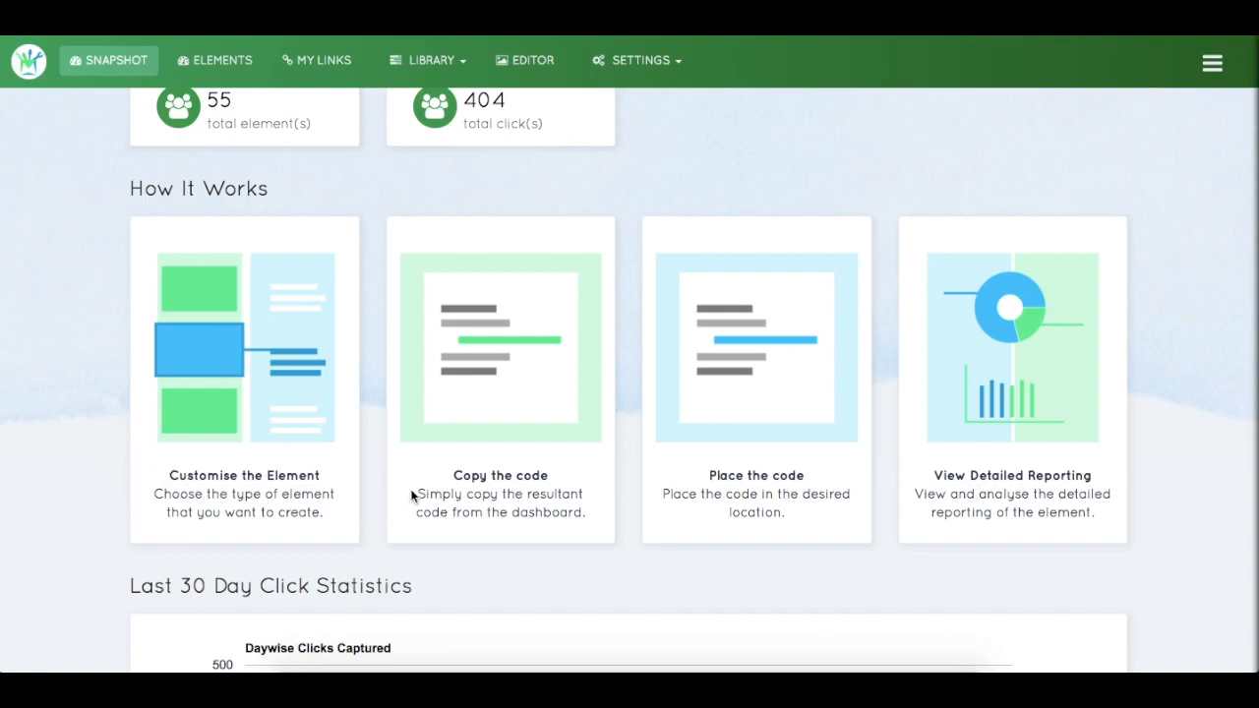
{"action": "mouse_move", "coordinate": [578, 492]}
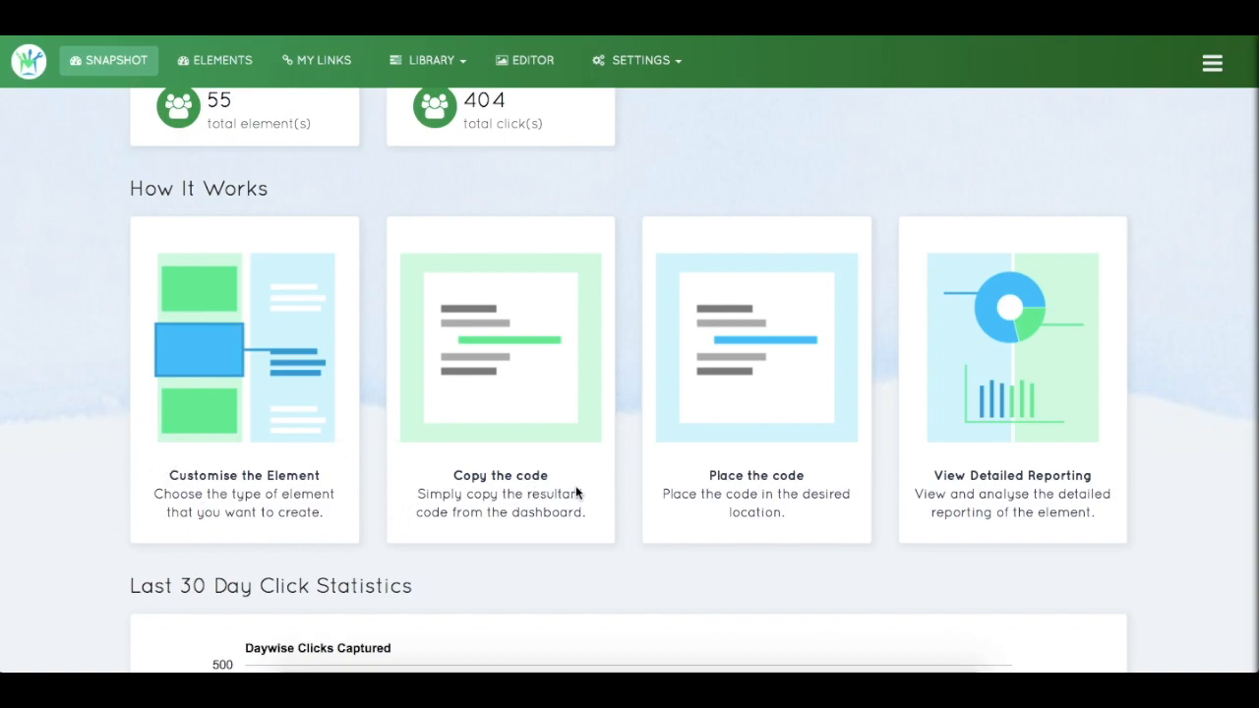
{"action": "mouse_move", "coordinate": [796, 472]}
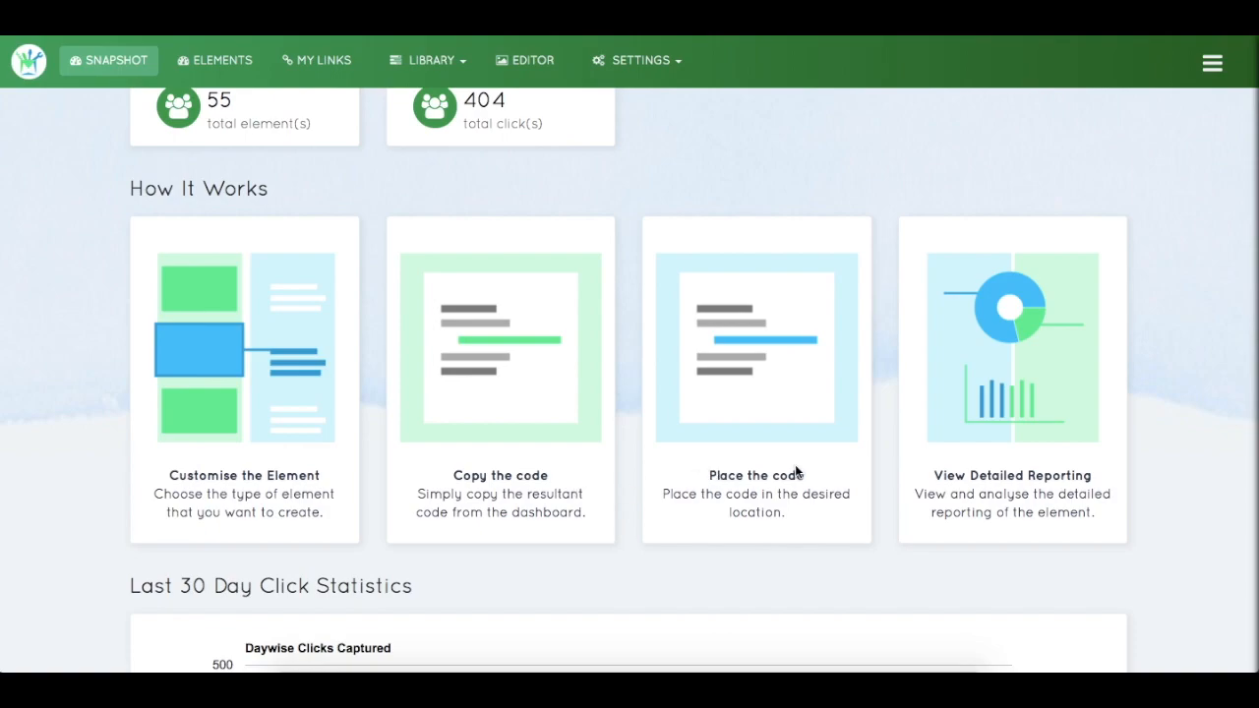
Scroll down to the Last 30 Day Click Statistics chart showing 404 emails.
{"action": "scroll", "scroll_direction": "down", "scroll_amount": 3}
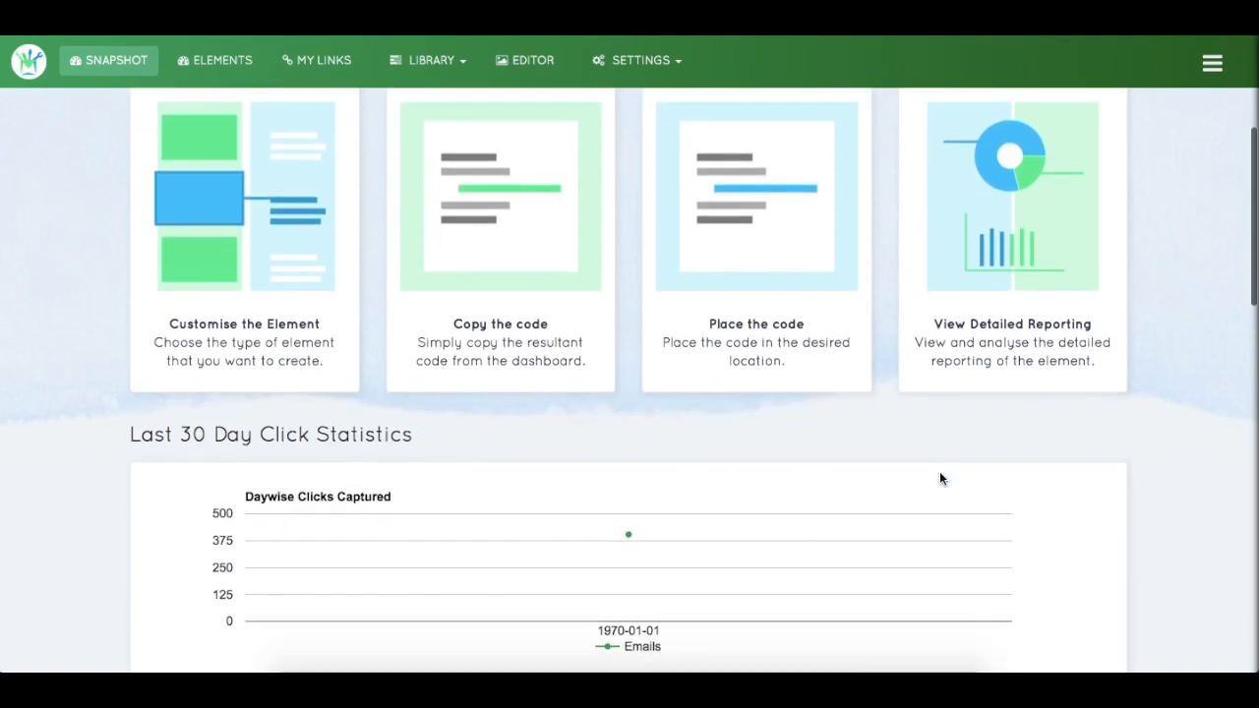
{"action": "scroll", "scroll_direction": "down", "scroll_amount": 3}
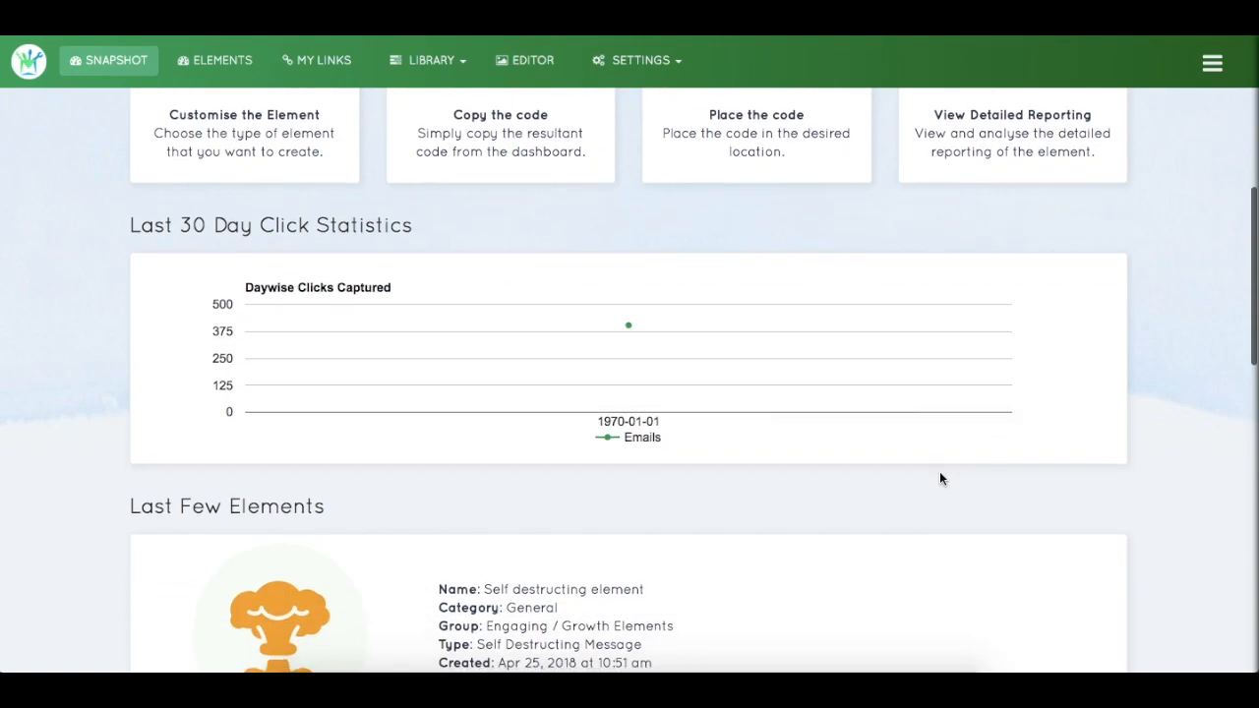
{"action": "mouse_move", "coordinate": [610, 327]}
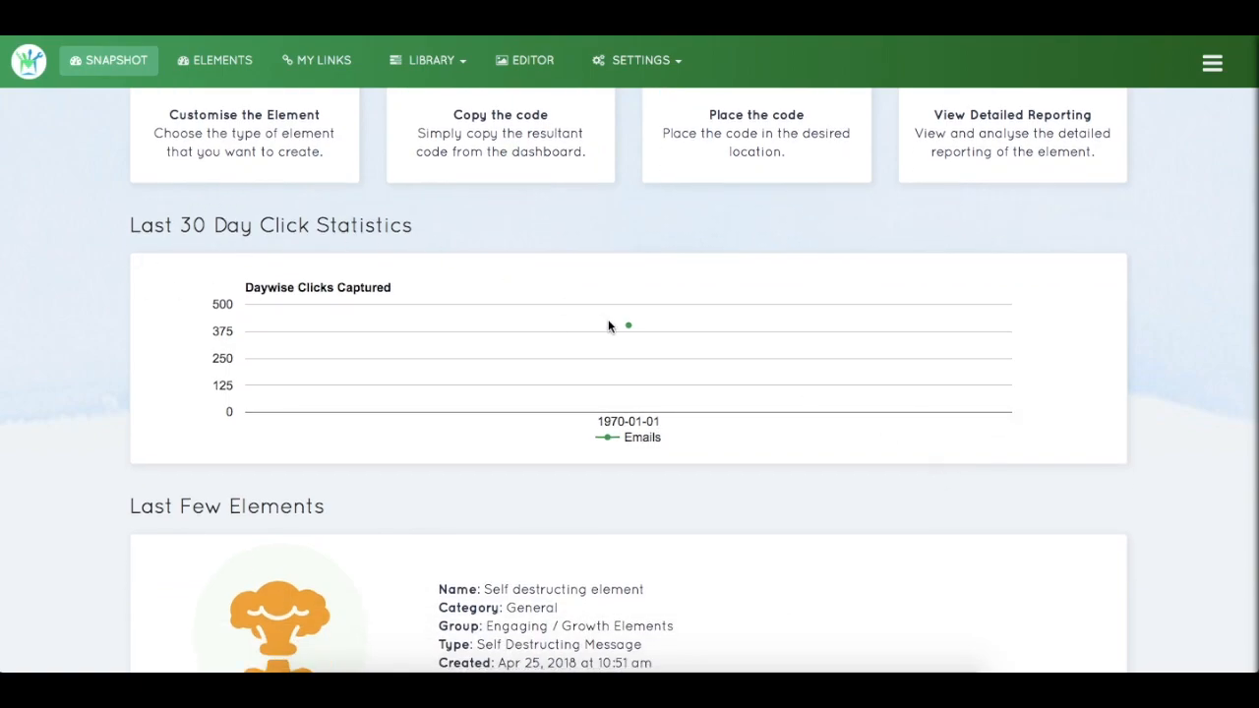
{"action": "mouse_move", "coordinate": [160, 342]}
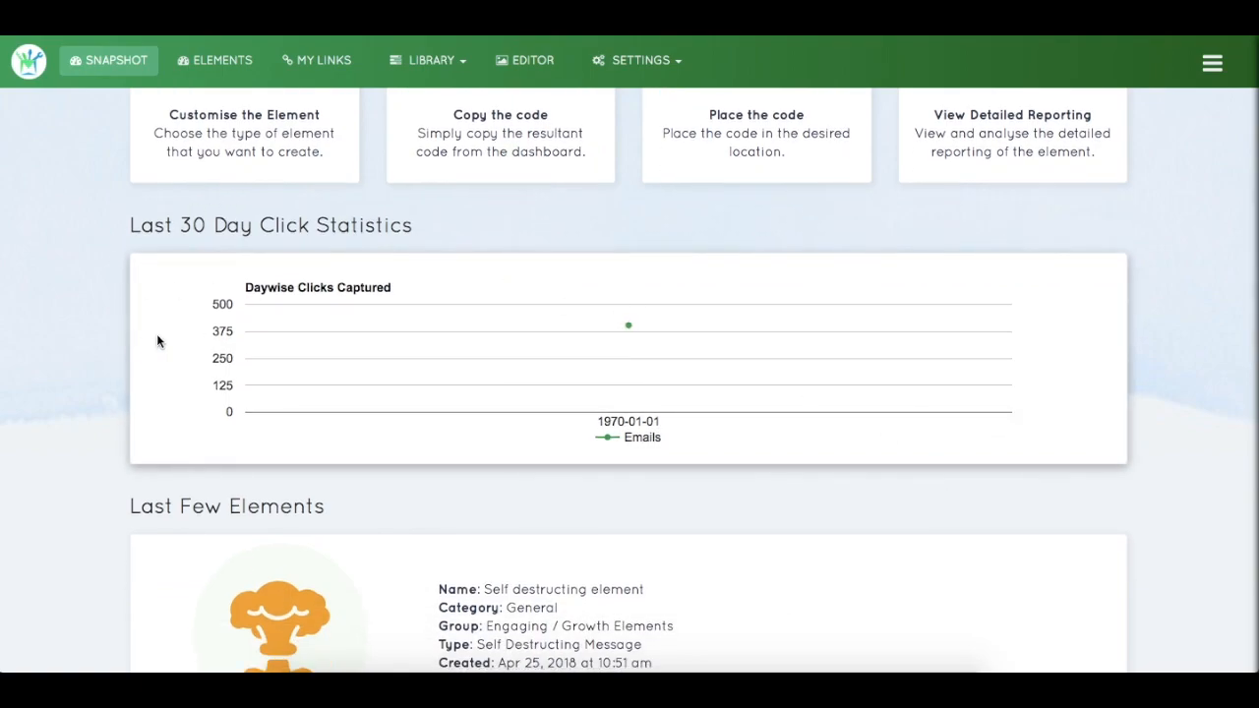
{"action": "mouse_move", "coordinate": [628, 325]}
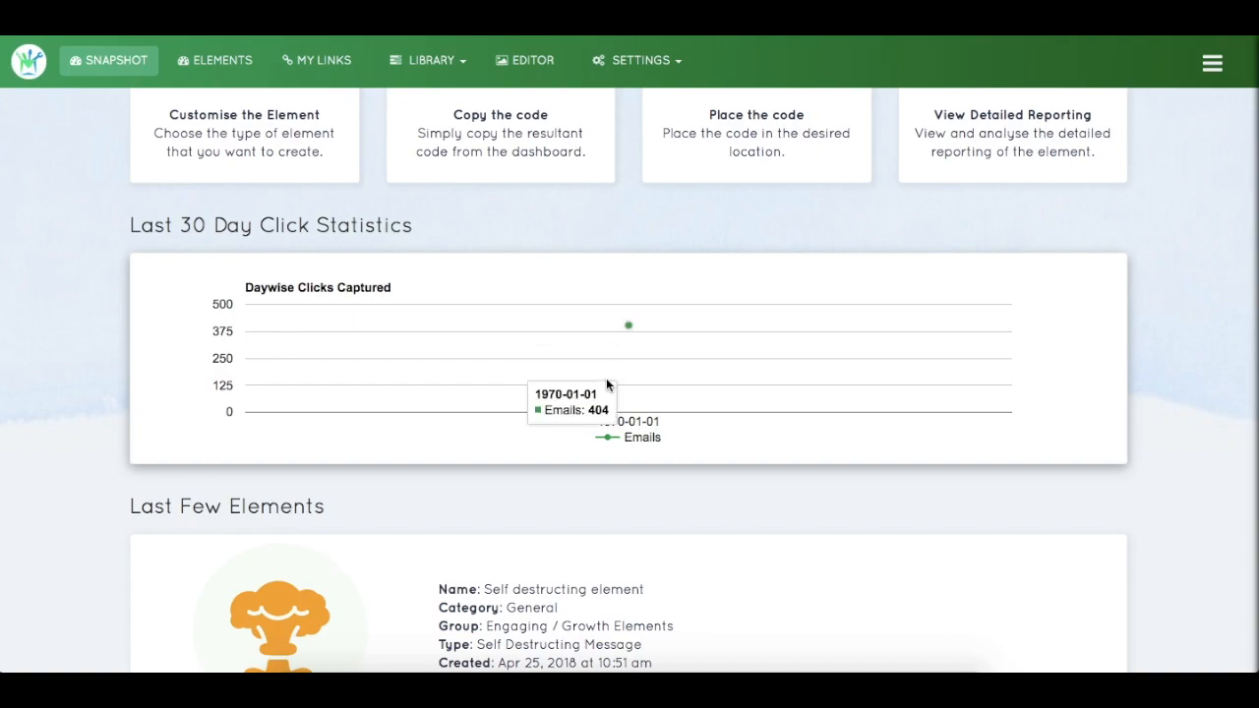
{"action": "mouse_move", "coordinate": [627, 330]}
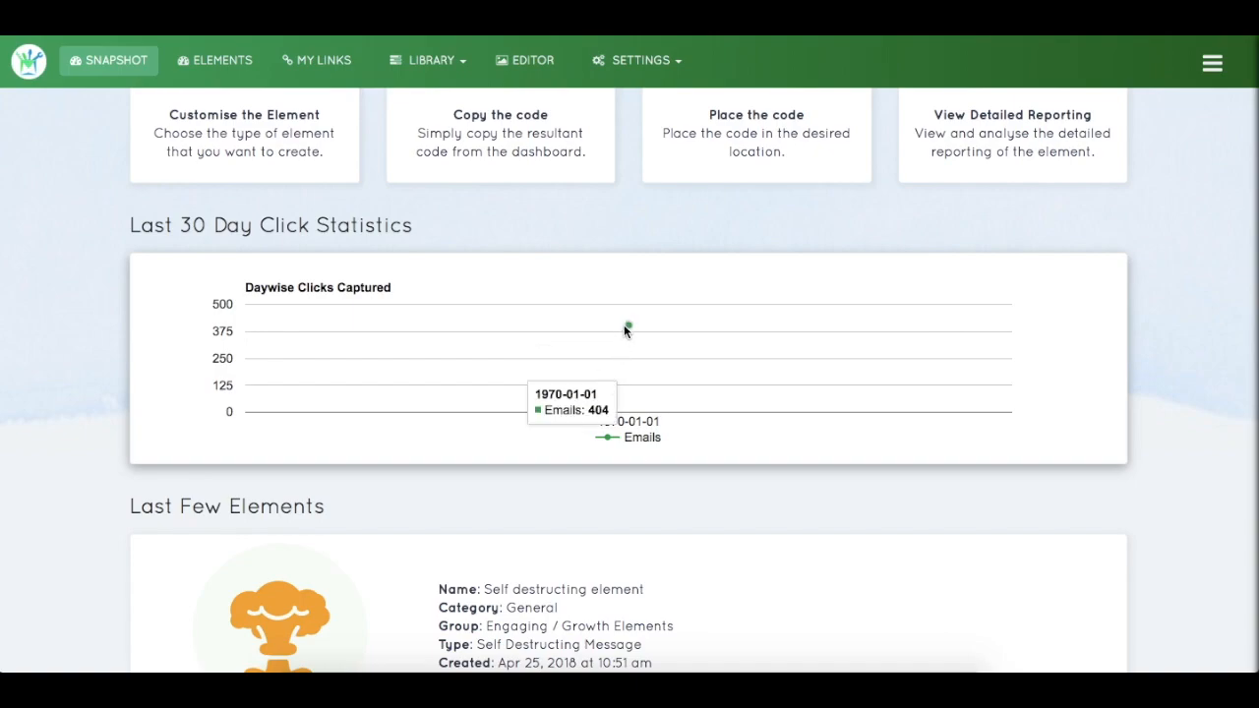
Browse the Last Few Elements list, then return to the Snapshot summary showing 55 elements and 404 clicks.
{"action": "scroll", "scroll_direction": "down", "scroll_amount": 3}
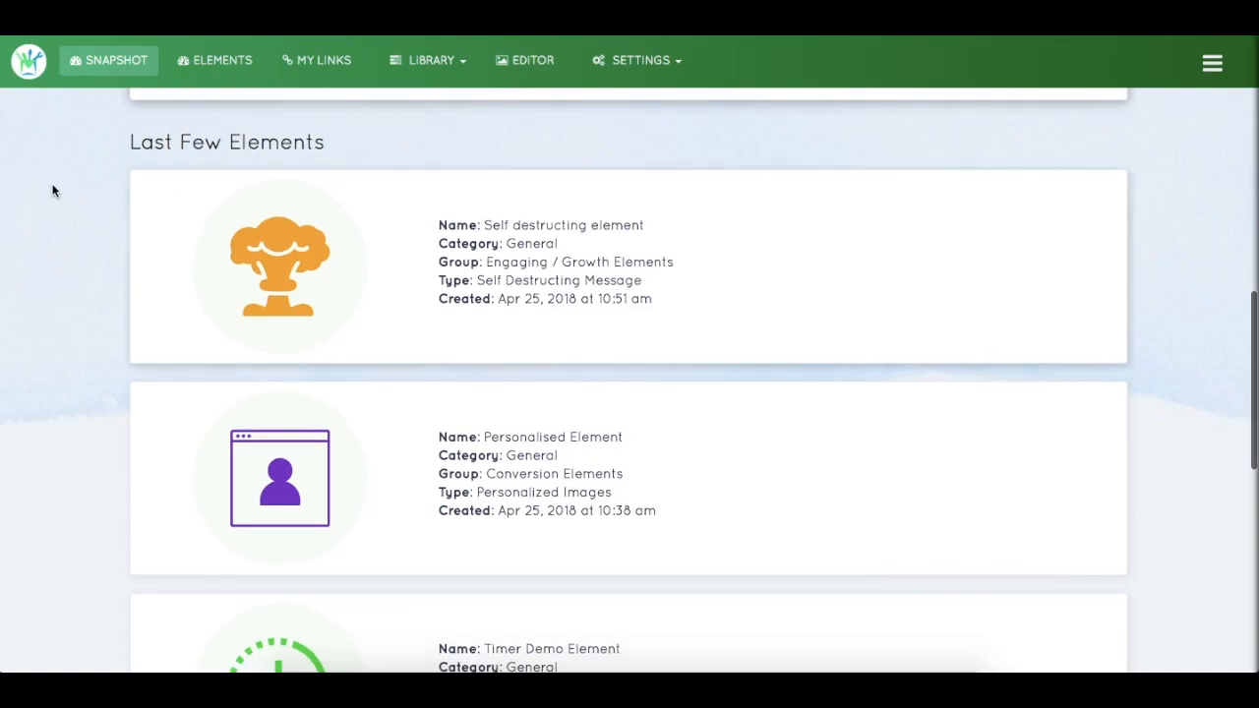
{"action": "scroll", "scroll_direction": "down", "scroll_amount": 3}
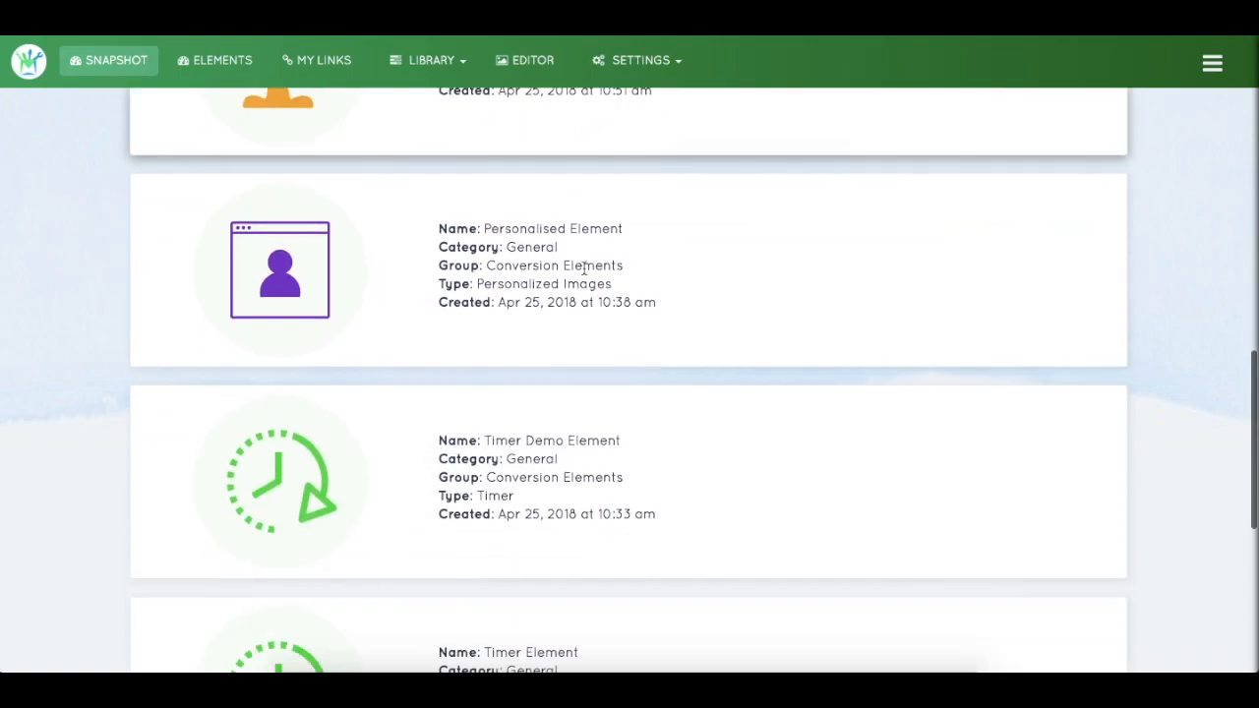
{"action": "scroll", "scroll_direction": "down", "scroll_amount": 3}
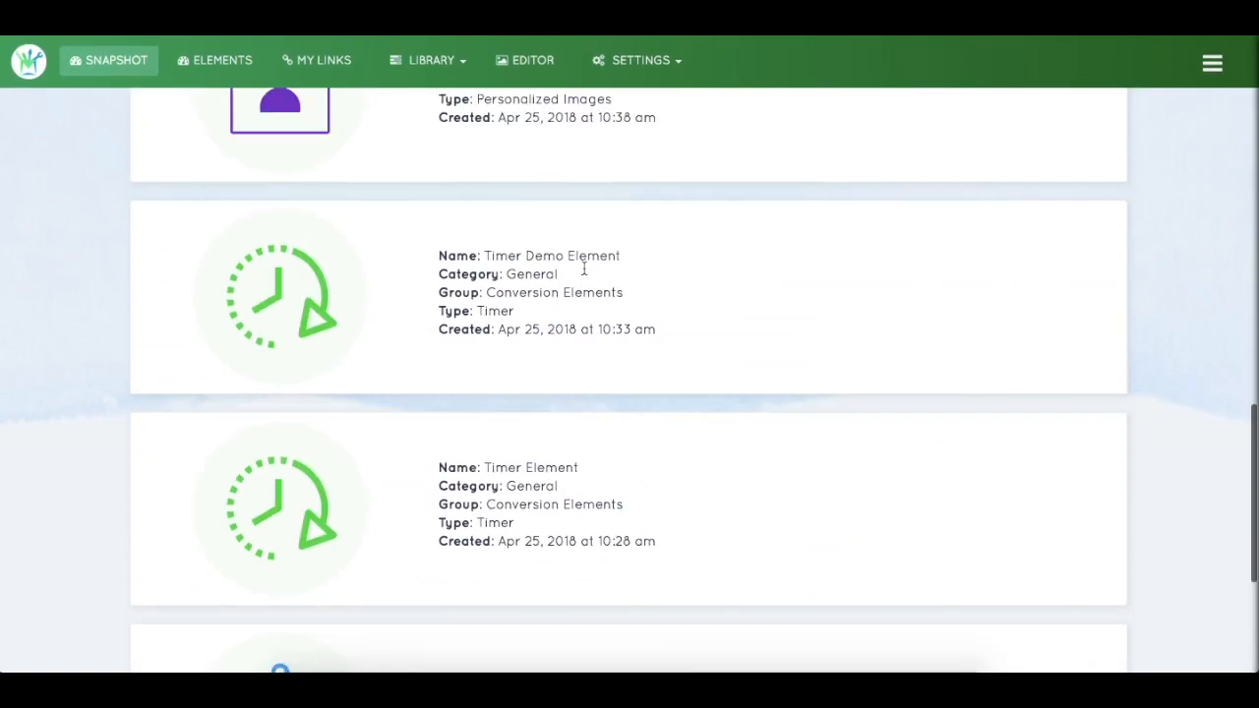
{"action": "left_click", "coordinate": [108, 60]}
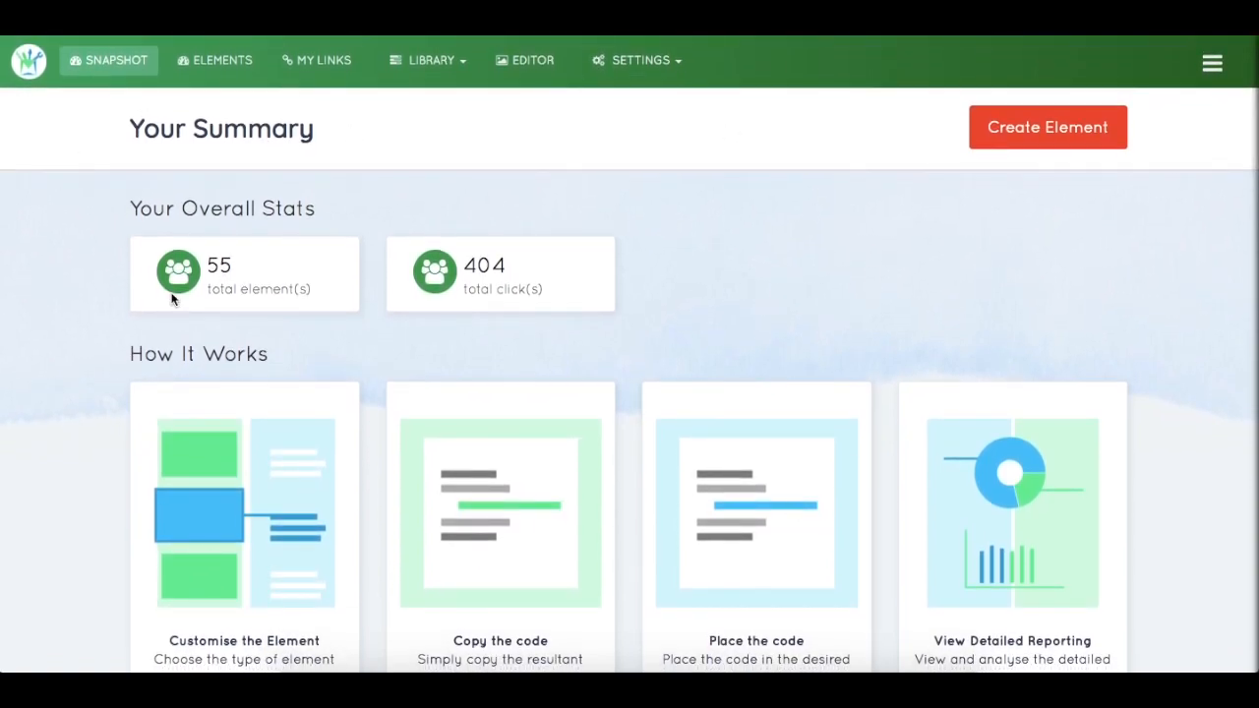
{"action": "mouse_move", "coordinate": [564, 401]}
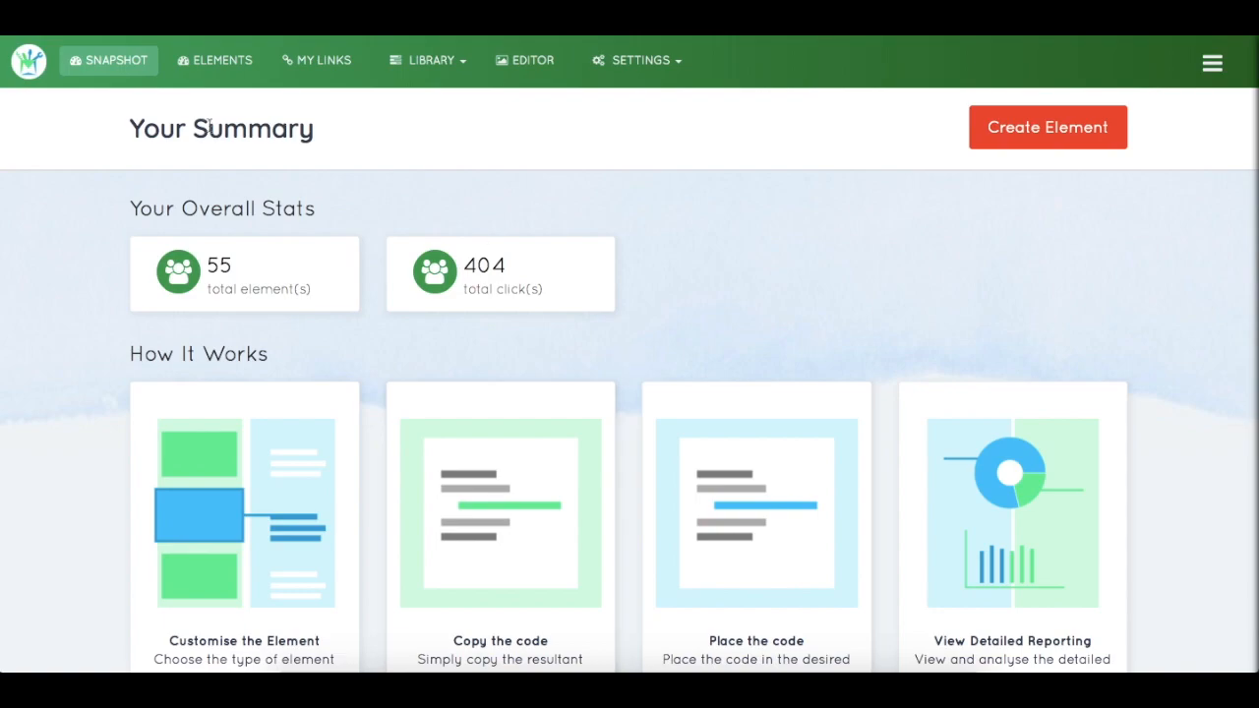
Open the Elements page listing all elements, newest first.
{"action": "left_click", "coordinate": [223, 60]}
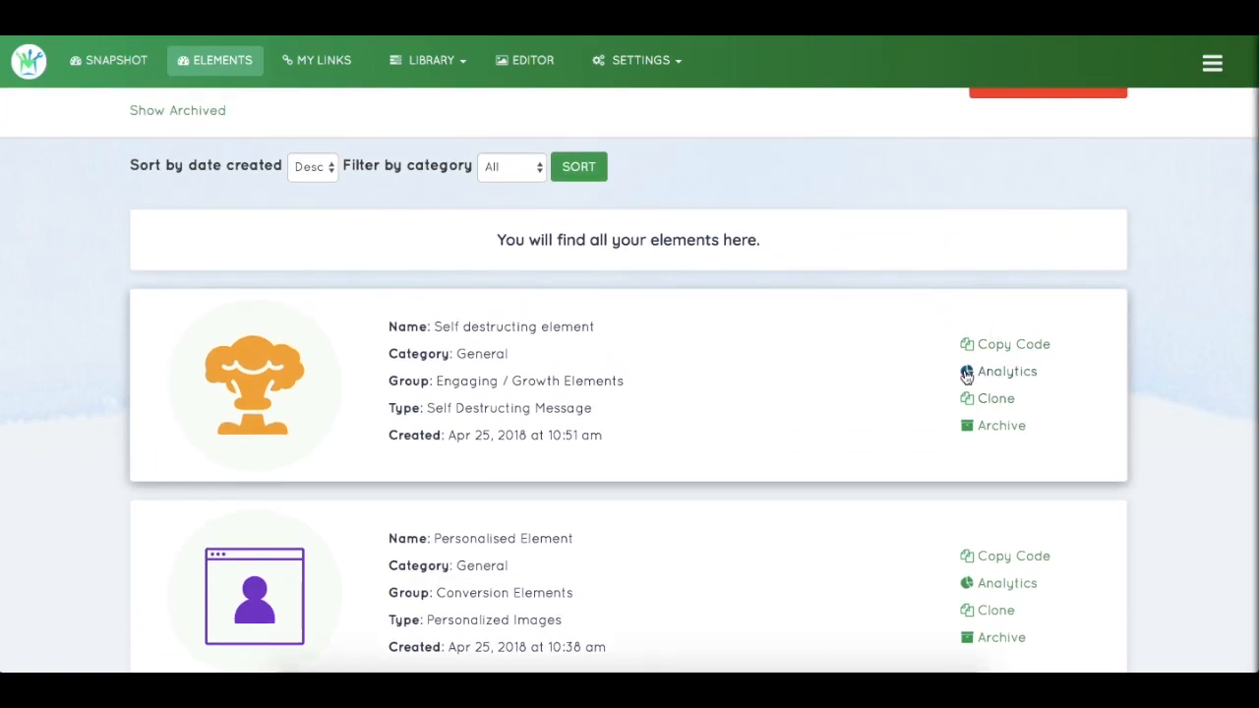
{"action": "mouse_move", "coordinate": [1013, 407]}
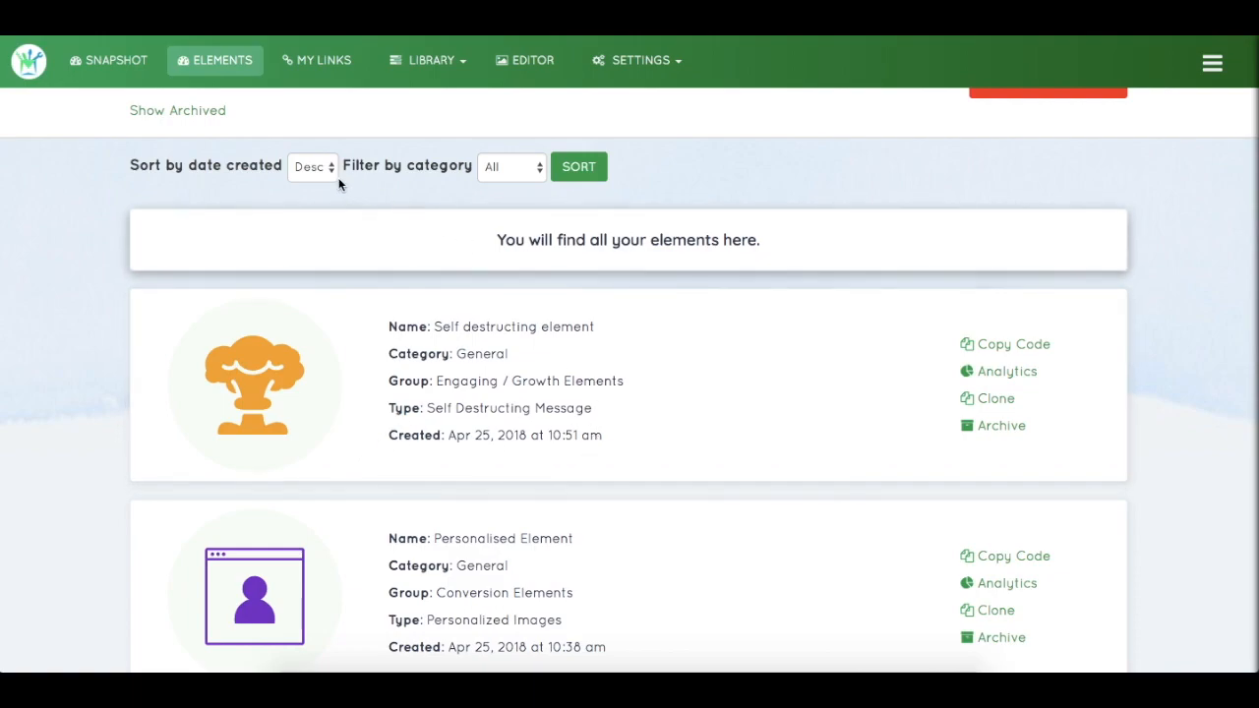
Filter the elements to the General category, then show the archived elements.
{"action": "left_click", "coordinate": [511, 166]}
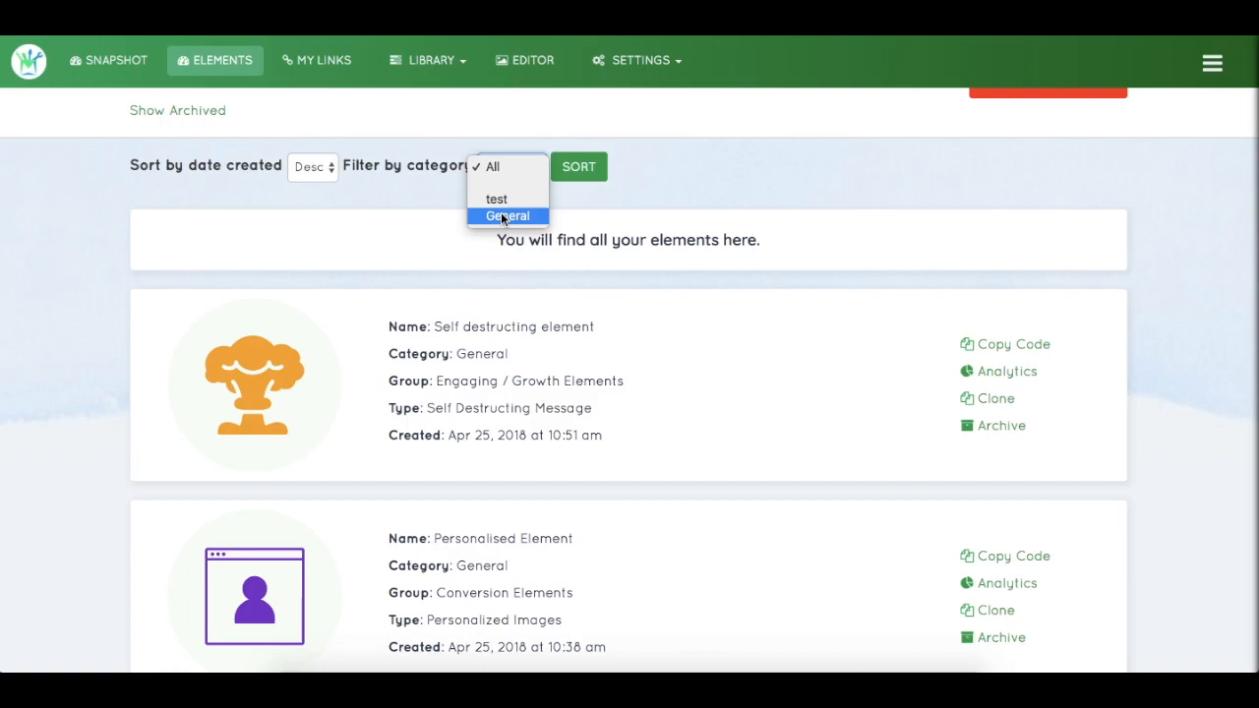
{"action": "left_click", "coordinate": [508, 216]}
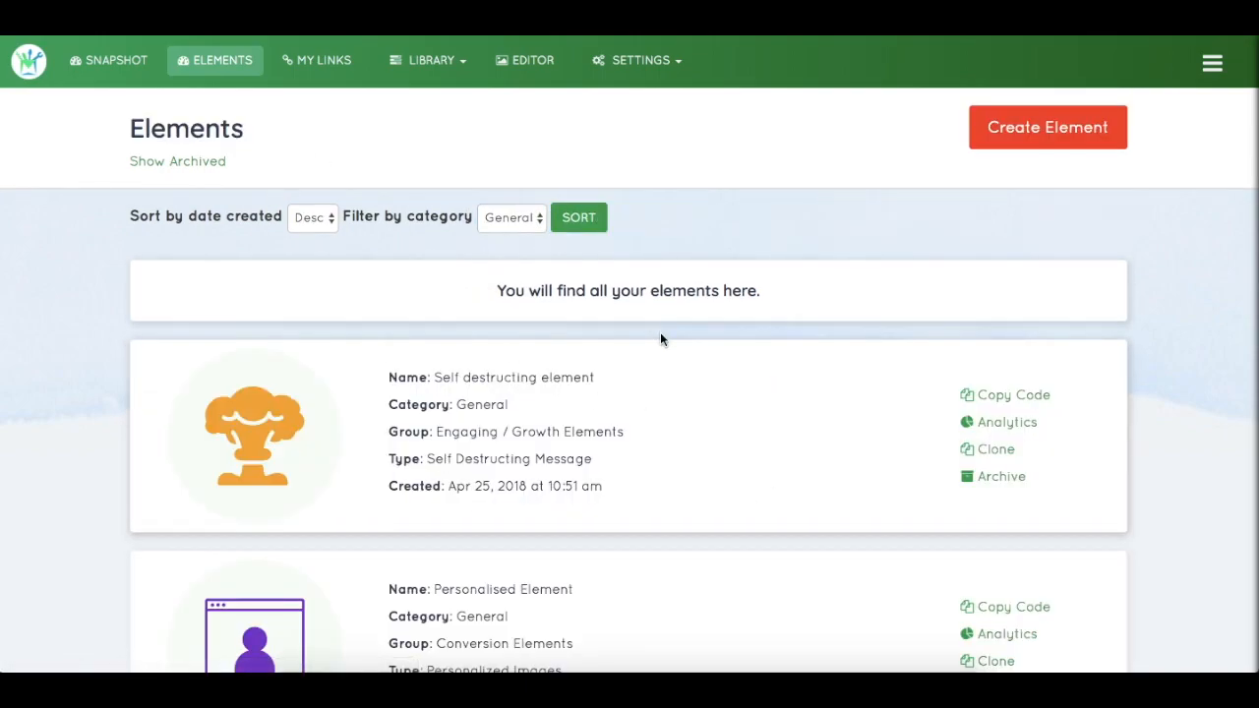
{"action": "scroll", "scroll_direction": "down", "scroll_amount": 3}
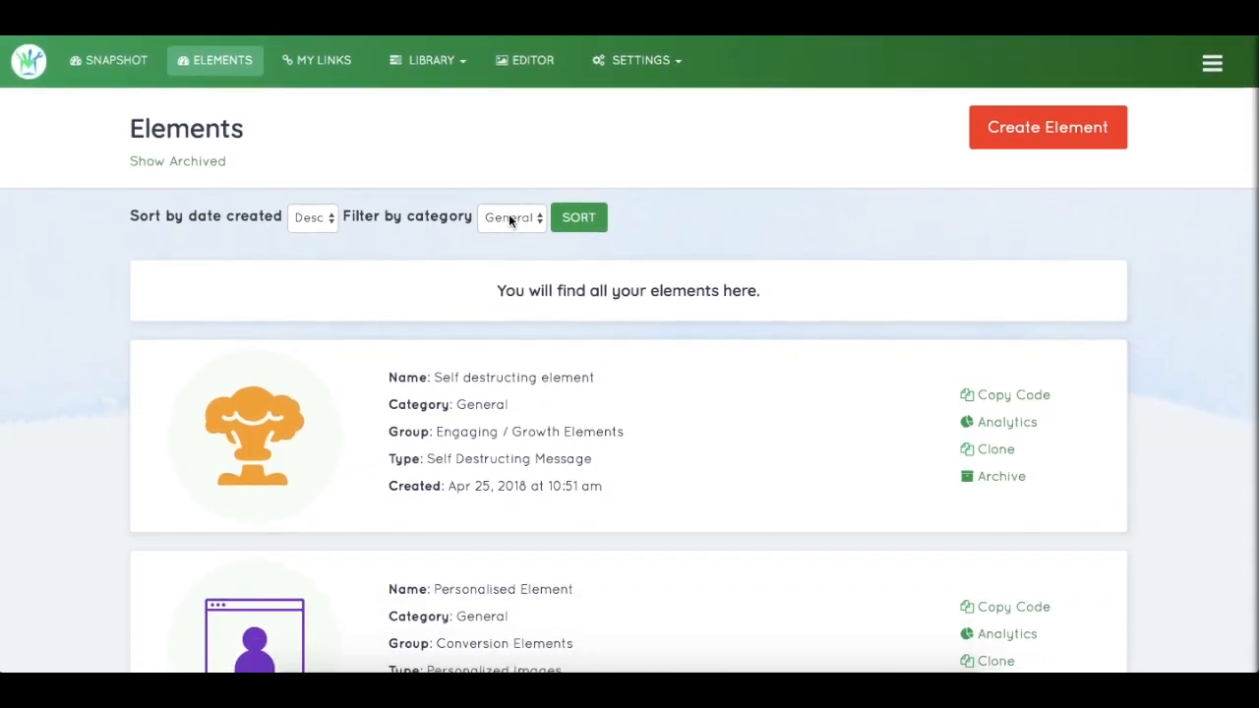
{"action": "mouse_move", "coordinate": [344, 80]}
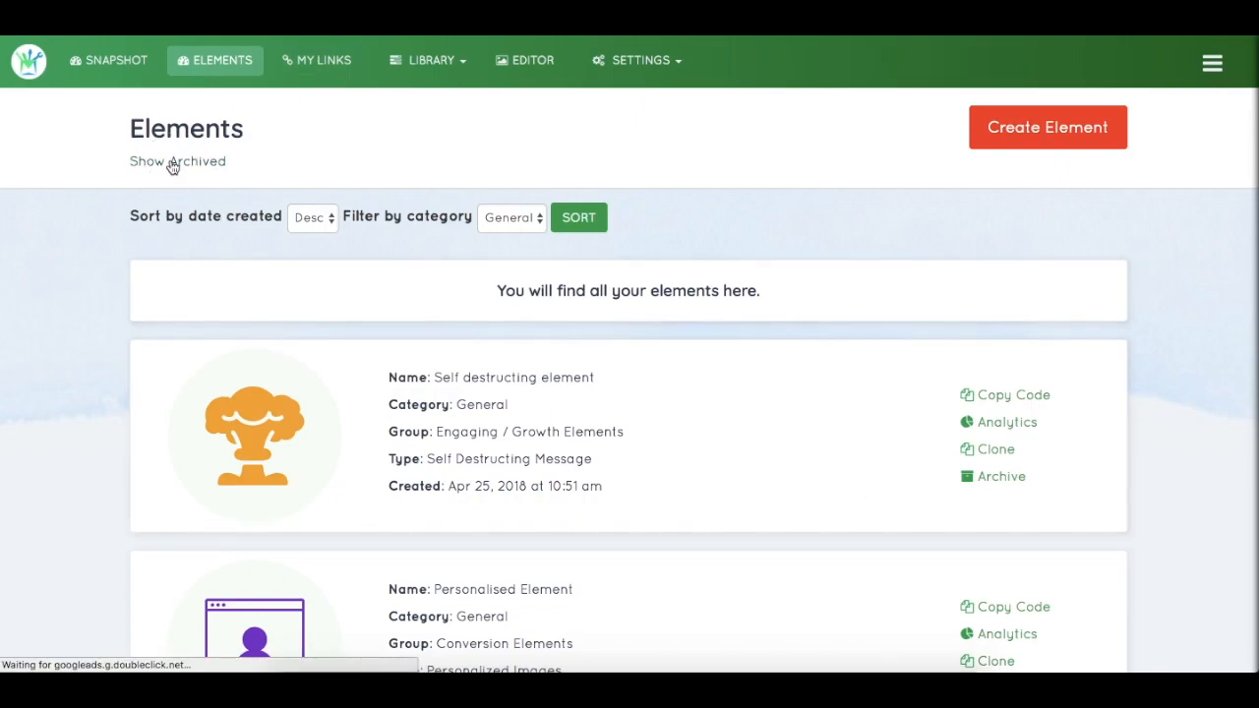
{"action": "left_click", "coordinate": [177, 160]}
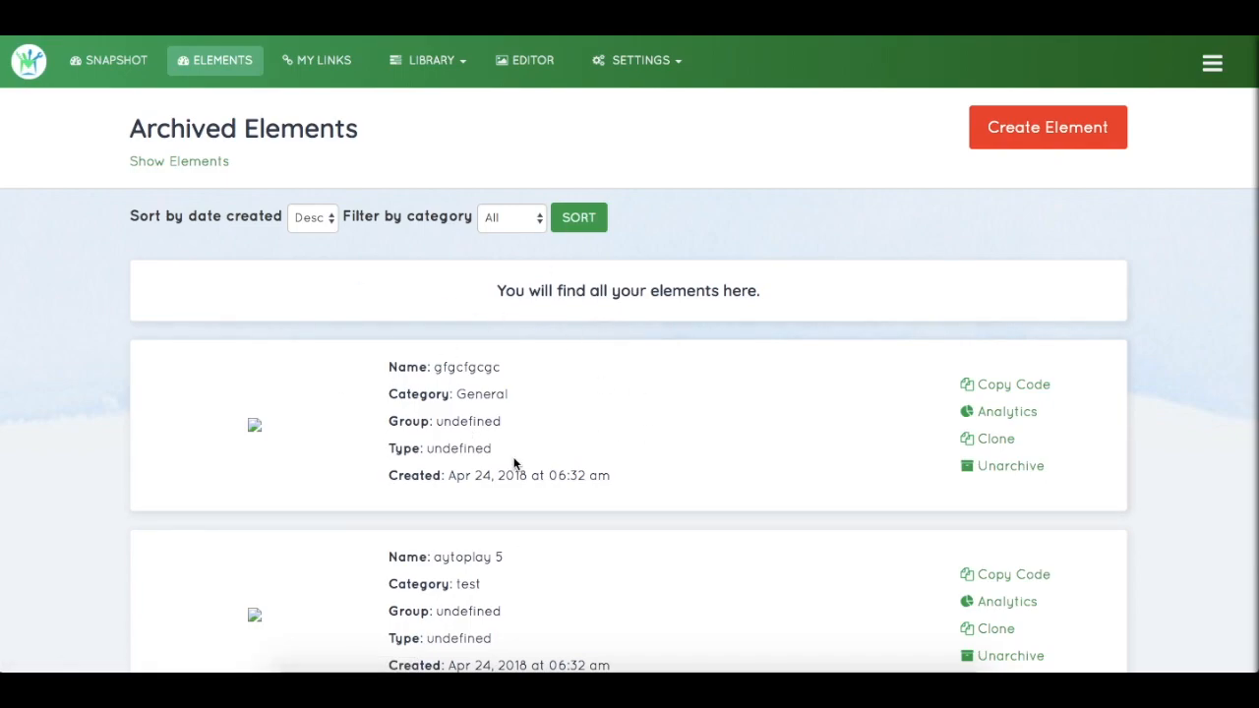
{"action": "left_click", "coordinate": [317, 60]}
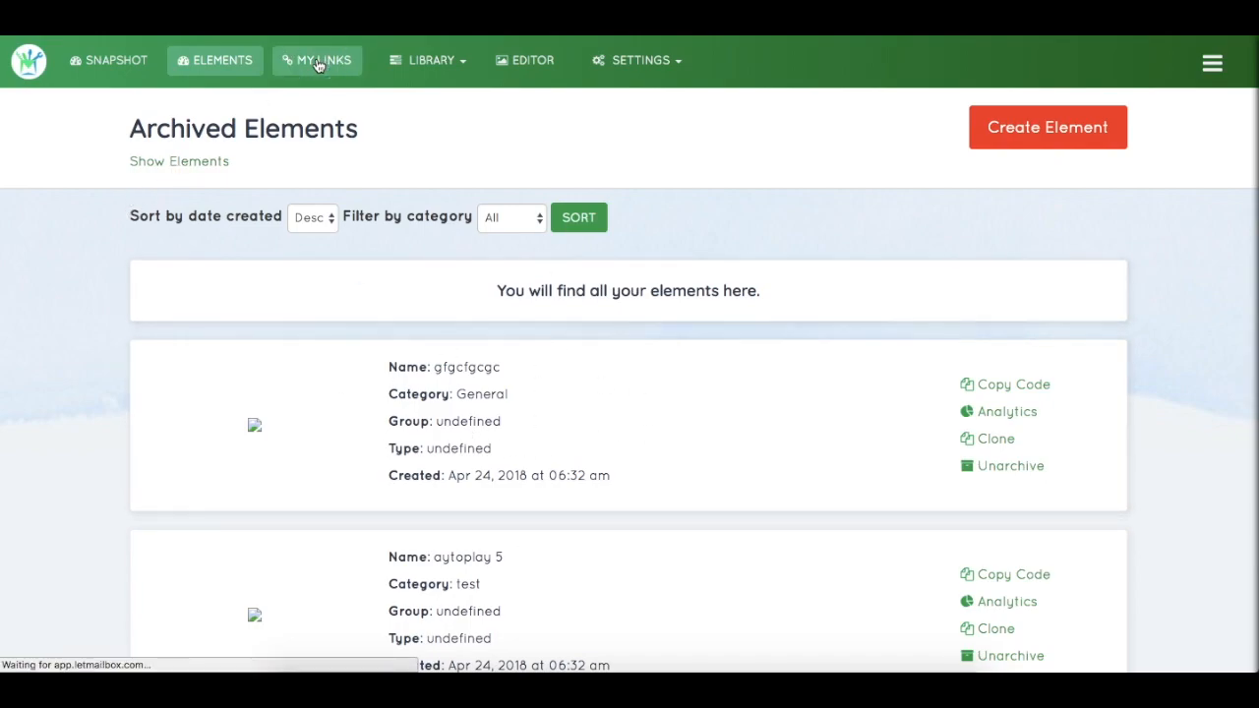
Review the My Links cloaked links and their click totals, then open the Library menu.
{"action": "left_click", "coordinate": [317, 60]}
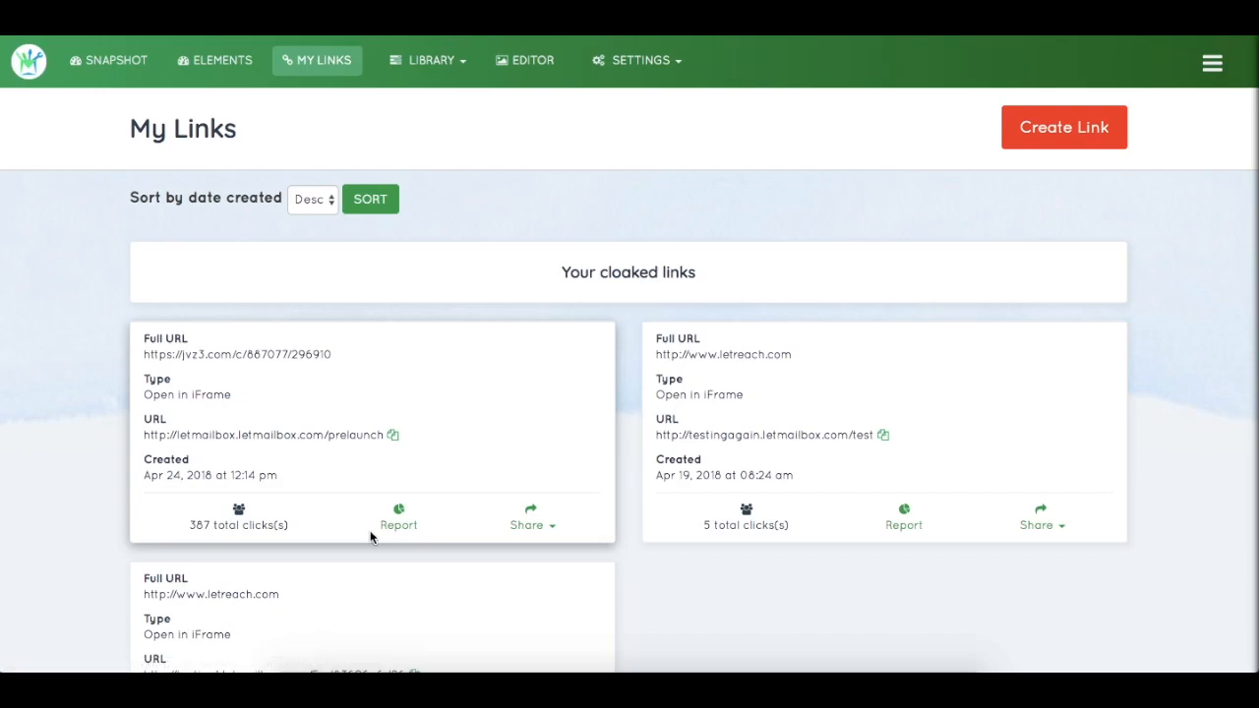
{"action": "mouse_move", "coordinate": [515, 499]}
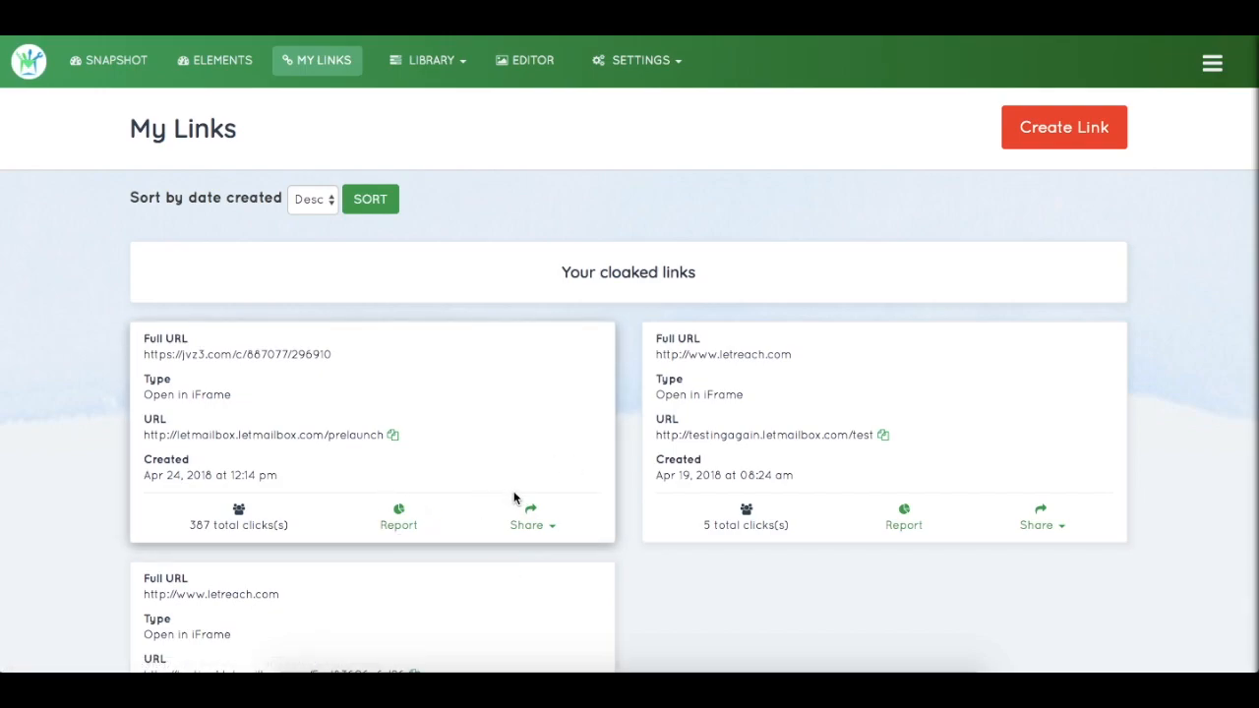
{"action": "left_click", "coordinate": [532, 525]}
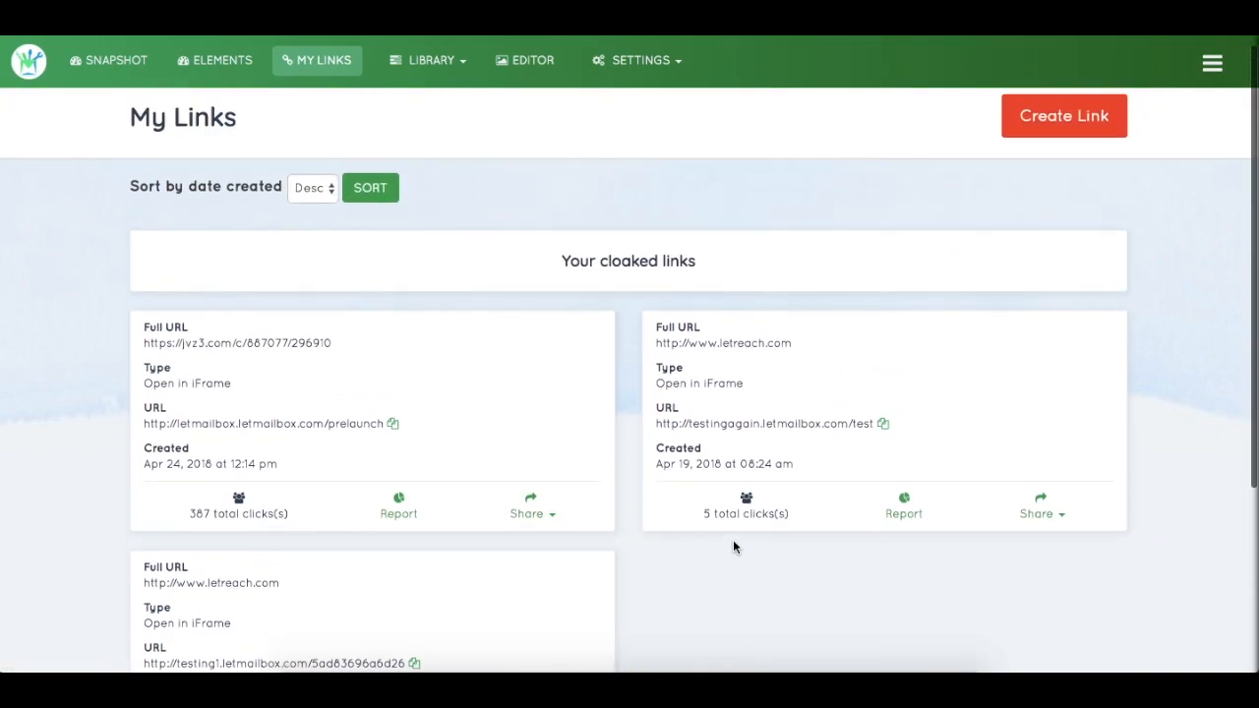
{"action": "left_click", "coordinate": [428, 60]}
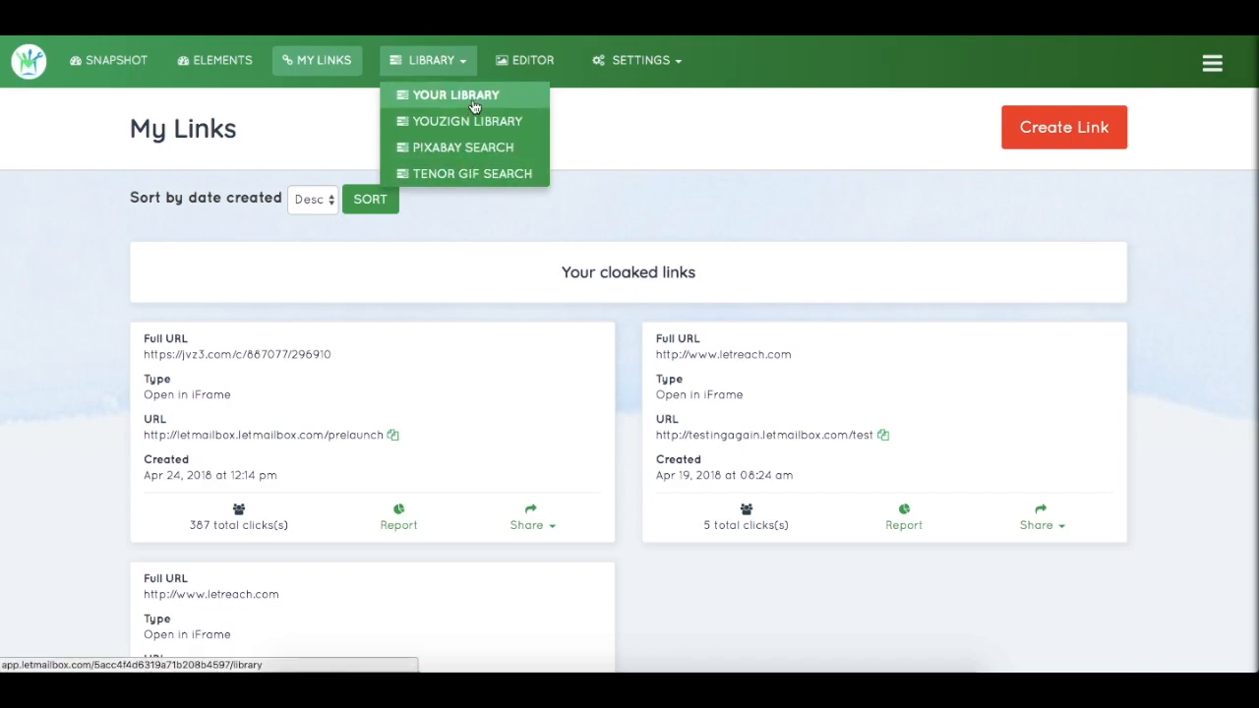
Browse the images in Your Library, then go to the Photo Editor page.
{"action": "left_click", "coordinate": [455, 95]}
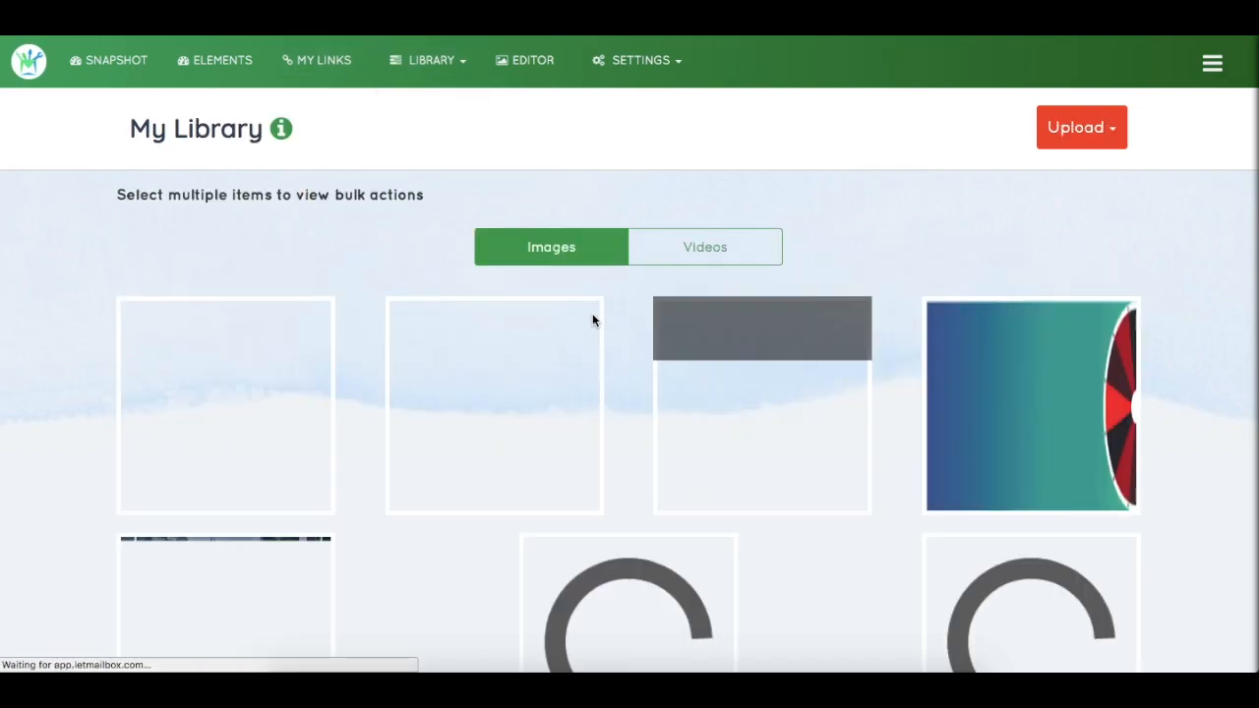
{"action": "left_click", "coordinate": [430, 60]}
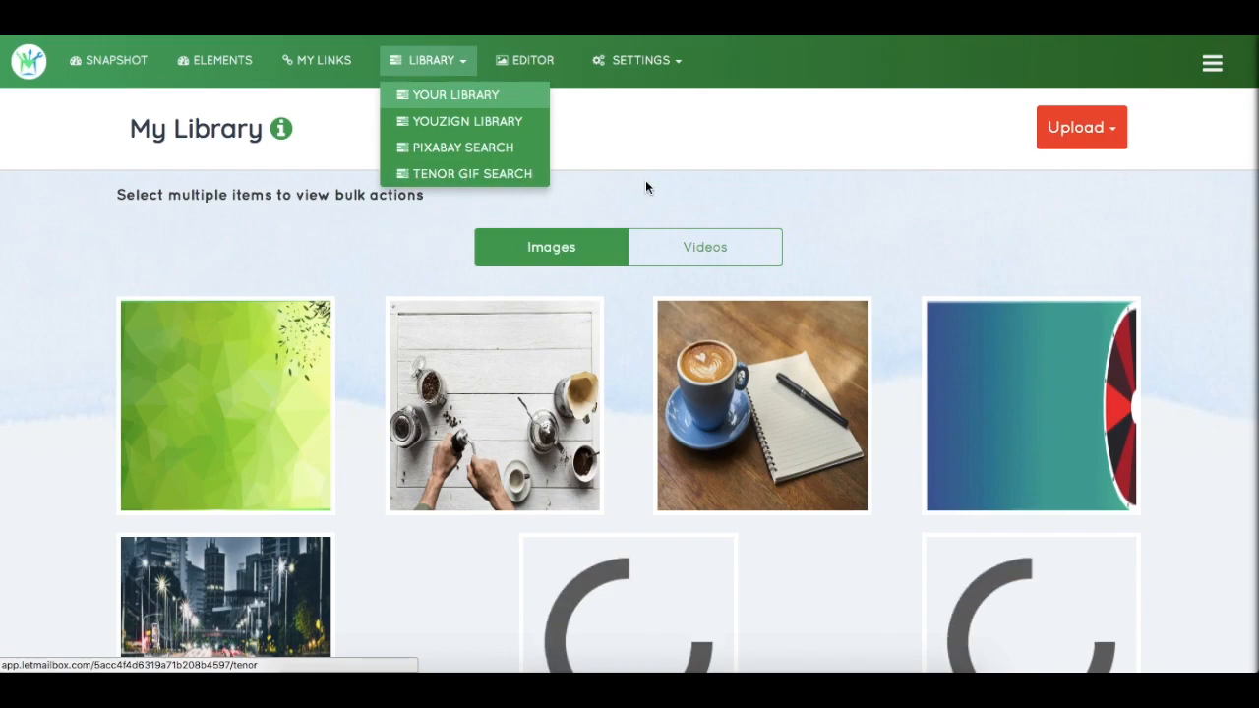
{"action": "left_click", "coordinate": [533, 60]}
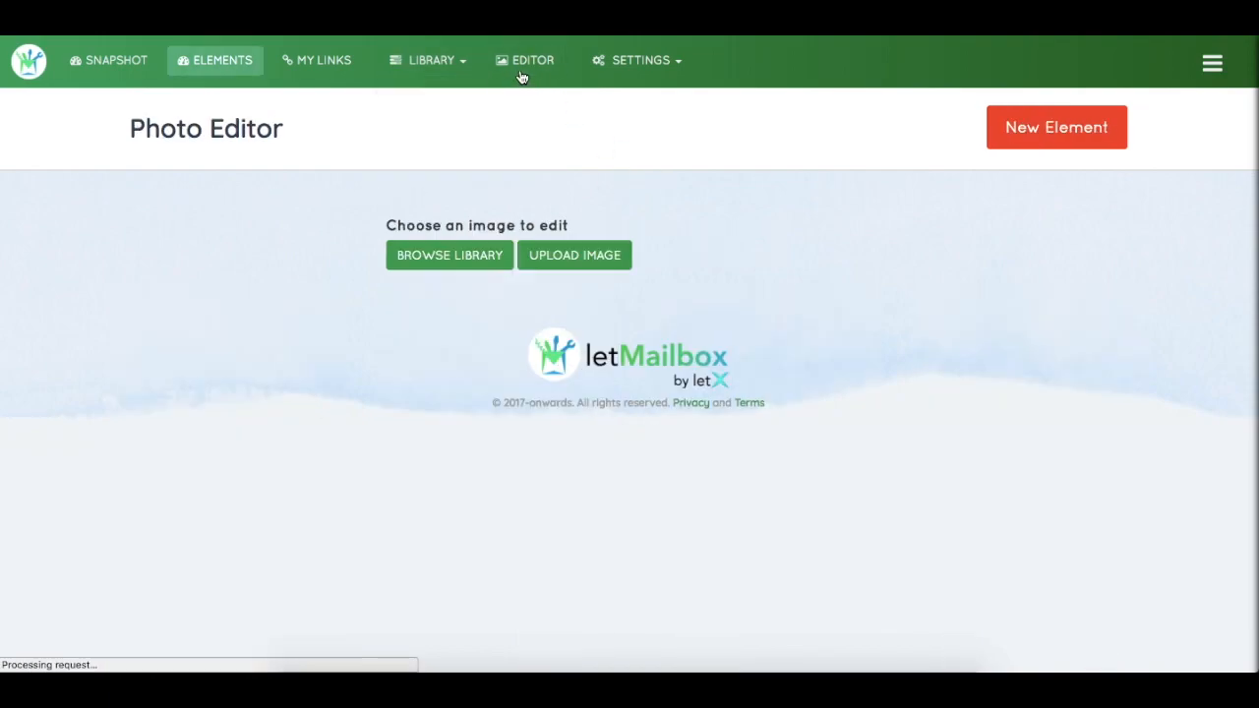
Load the green polygon background from my uploads into the Photo Editor.
{"action": "left_click", "coordinate": [574, 254]}
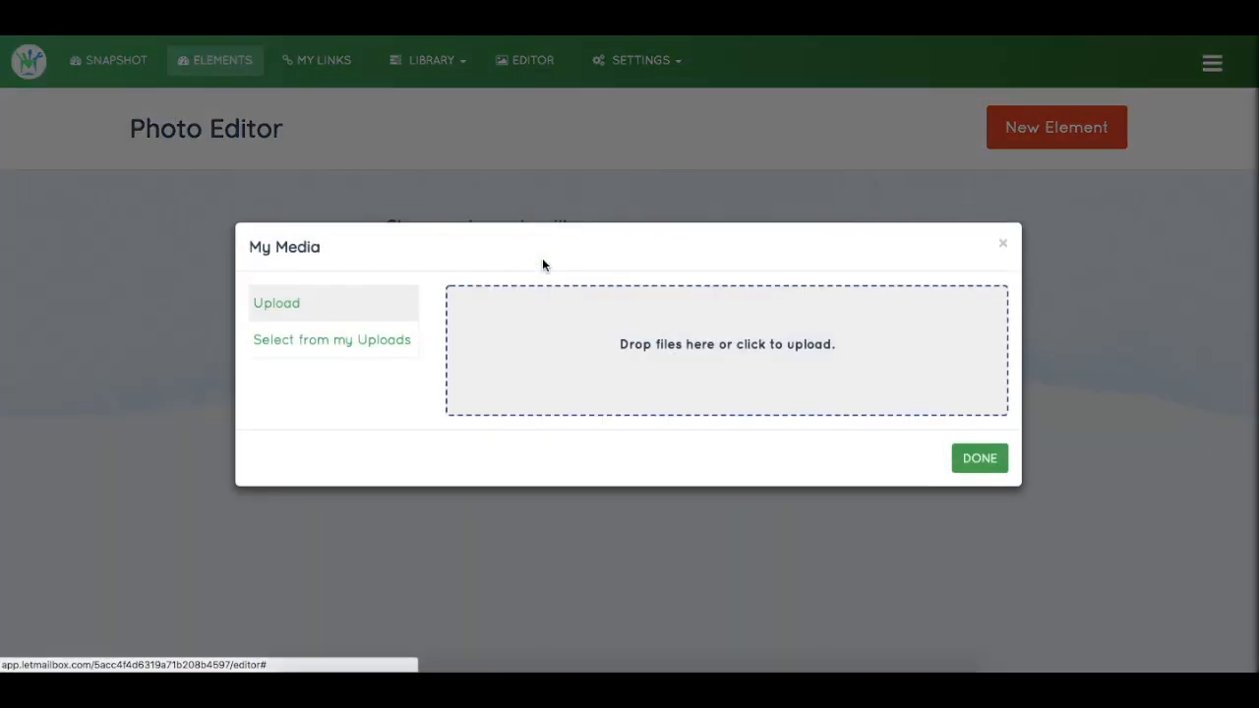
{"action": "left_click", "coordinate": [332, 340]}
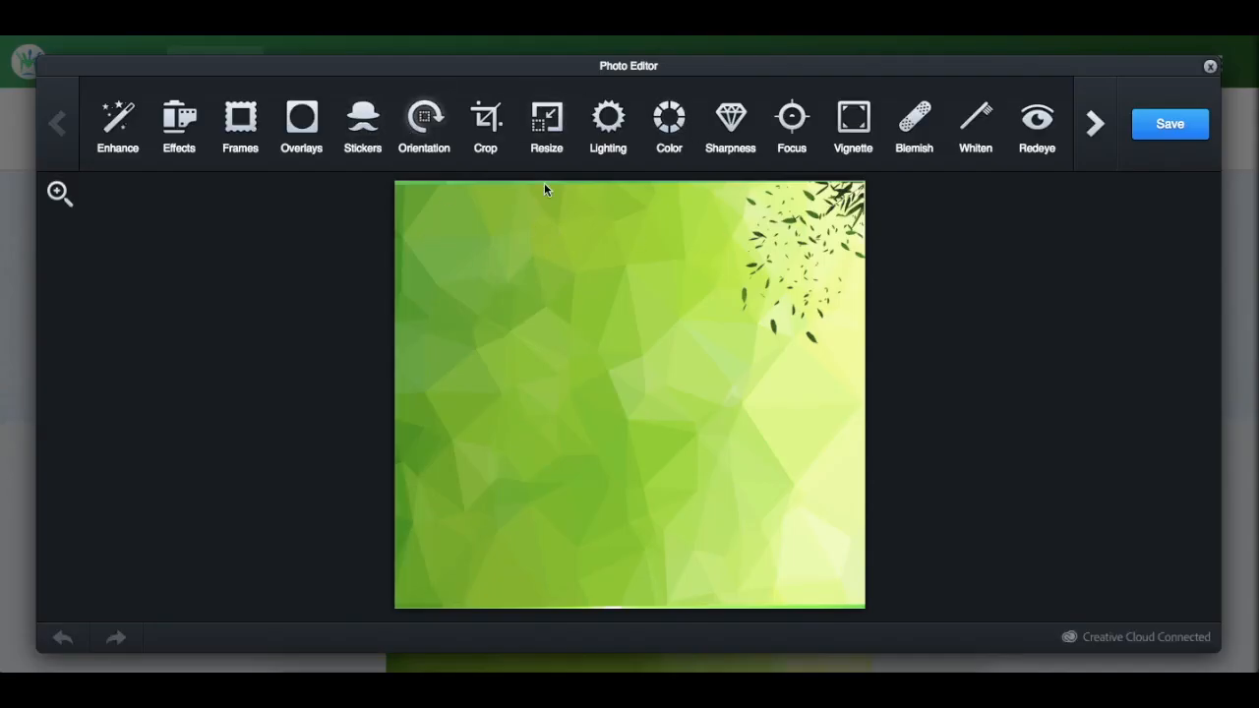
{"action": "mouse_move", "coordinate": [538, 407]}
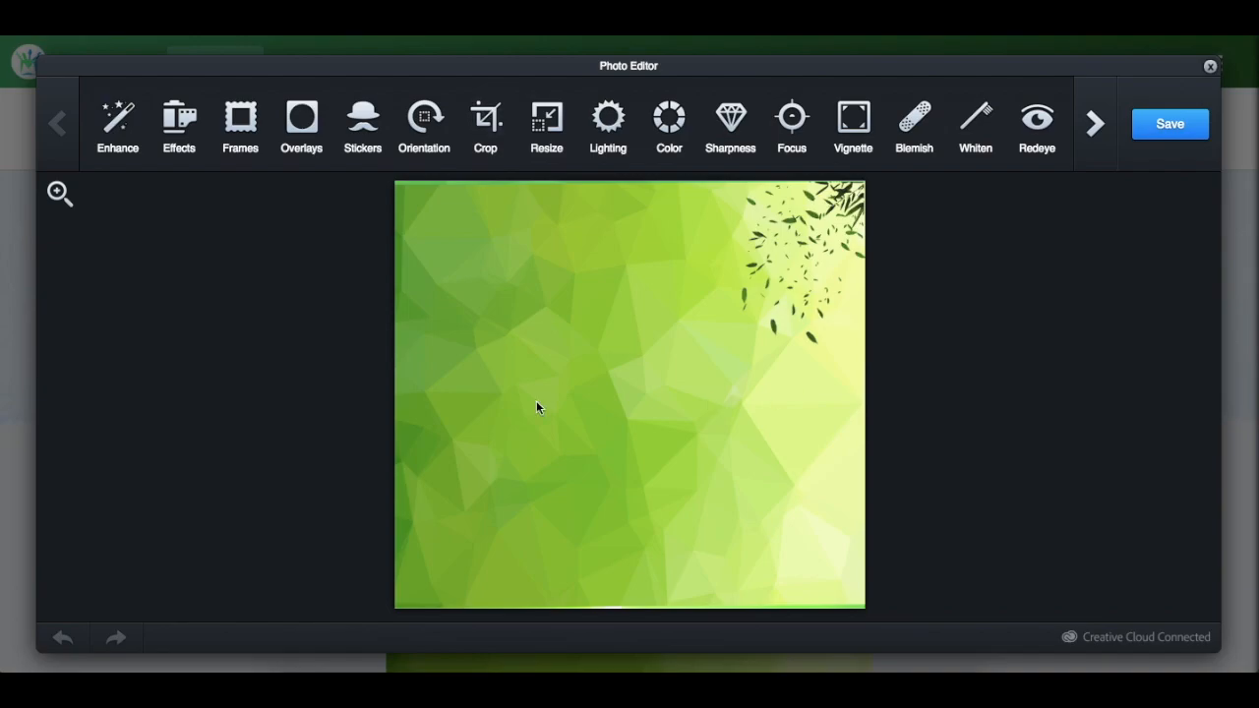
{"action": "mouse_move", "coordinate": [746, 126]}
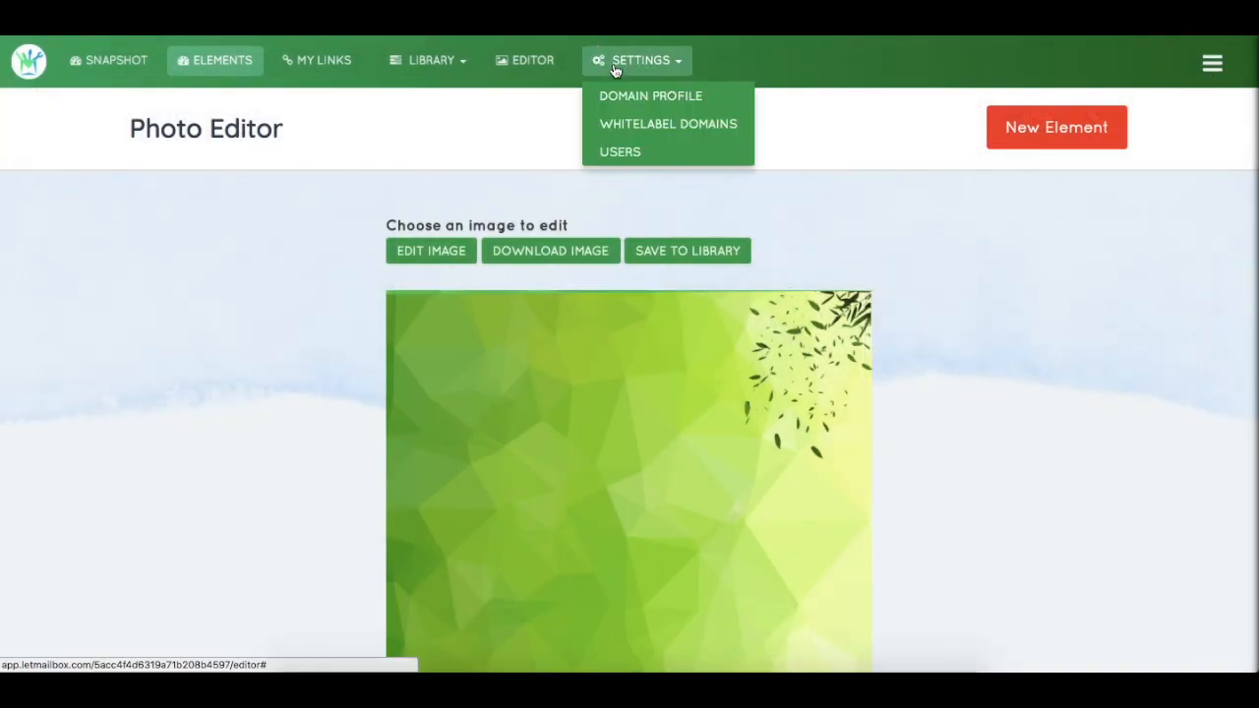
In Domain Profile, try disabling LetMailbox branding (upgrade required), then view Whitelabel Domain settings.
{"action": "left_click", "coordinate": [650, 95]}
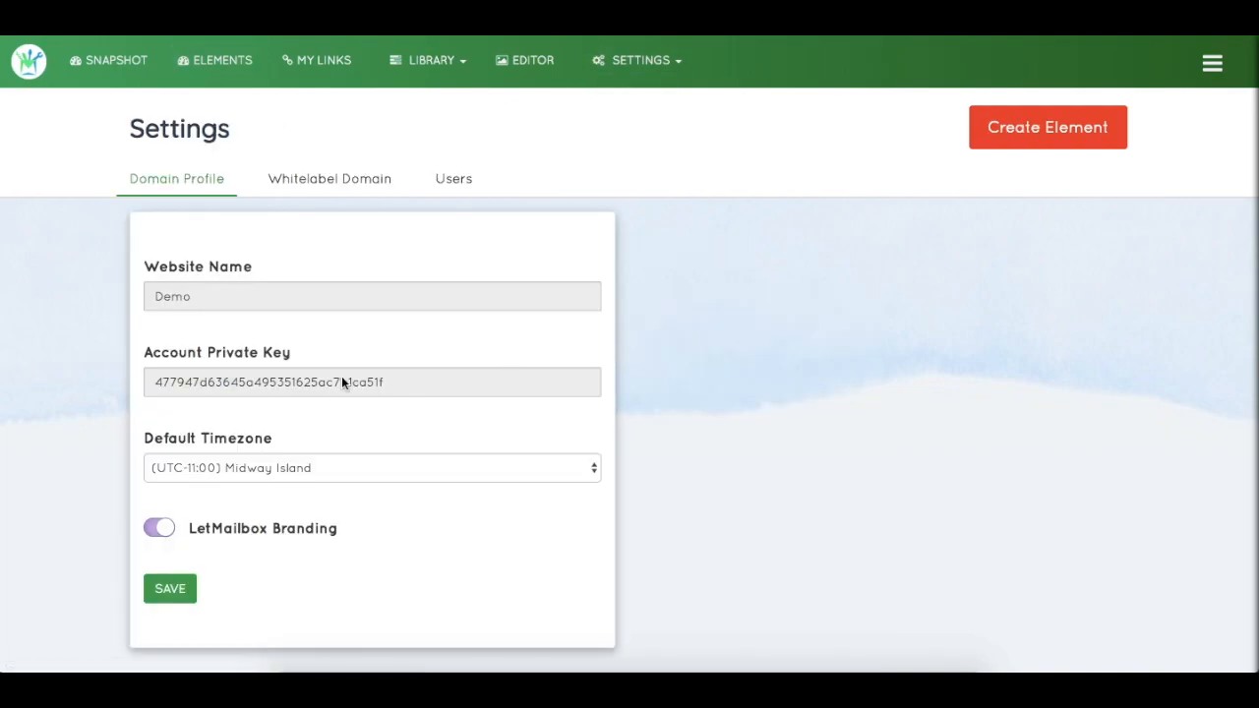
{"action": "mouse_move", "coordinate": [118, 279]}
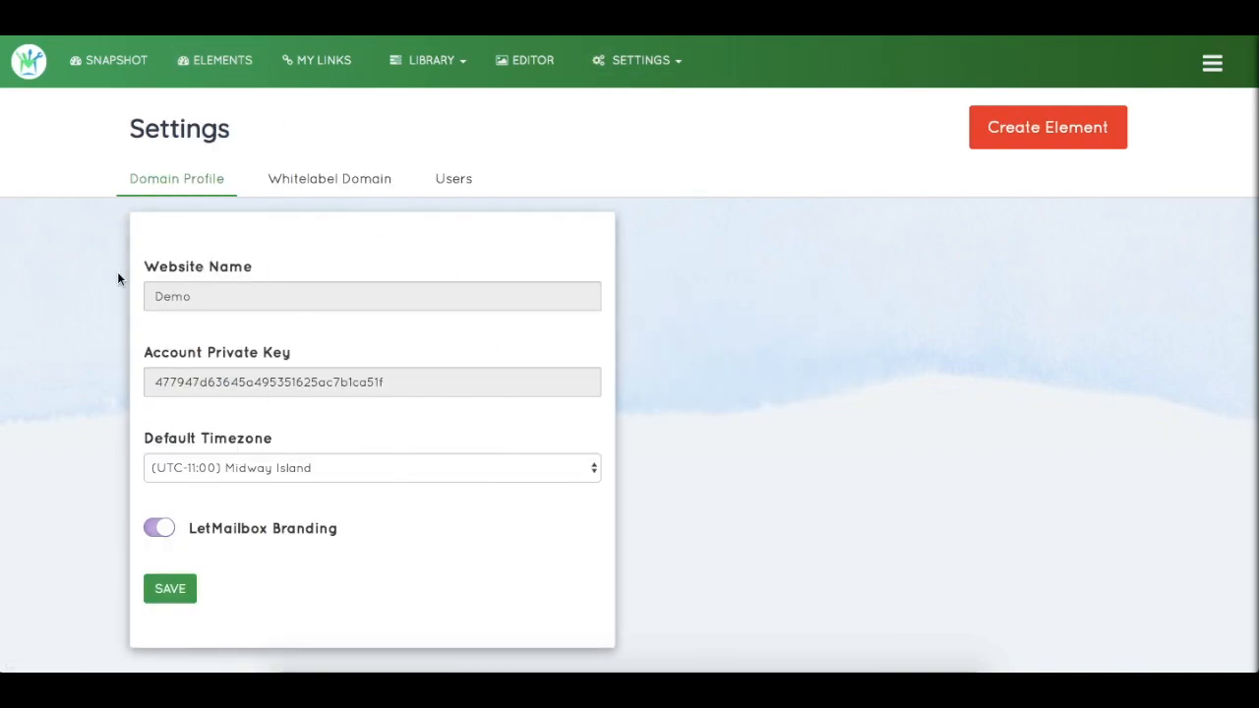
{"action": "mouse_move", "coordinate": [251, 468]}
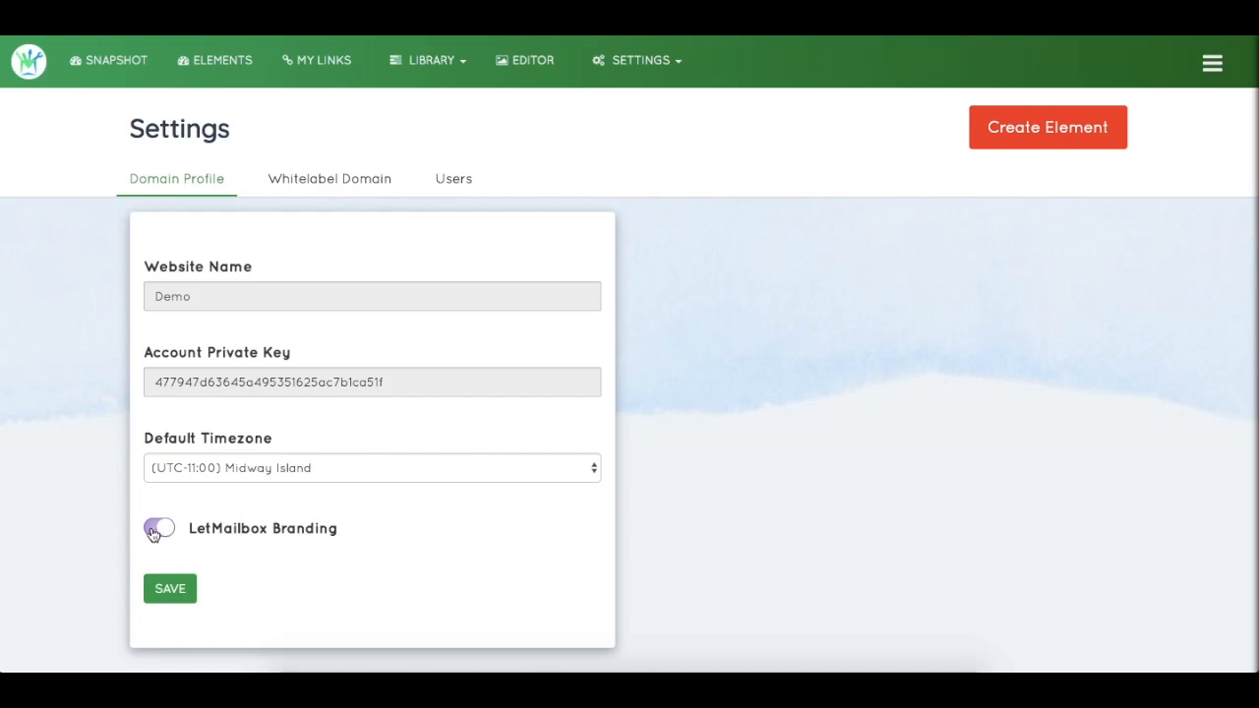
{"action": "left_click", "coordinate": [160, 528]}
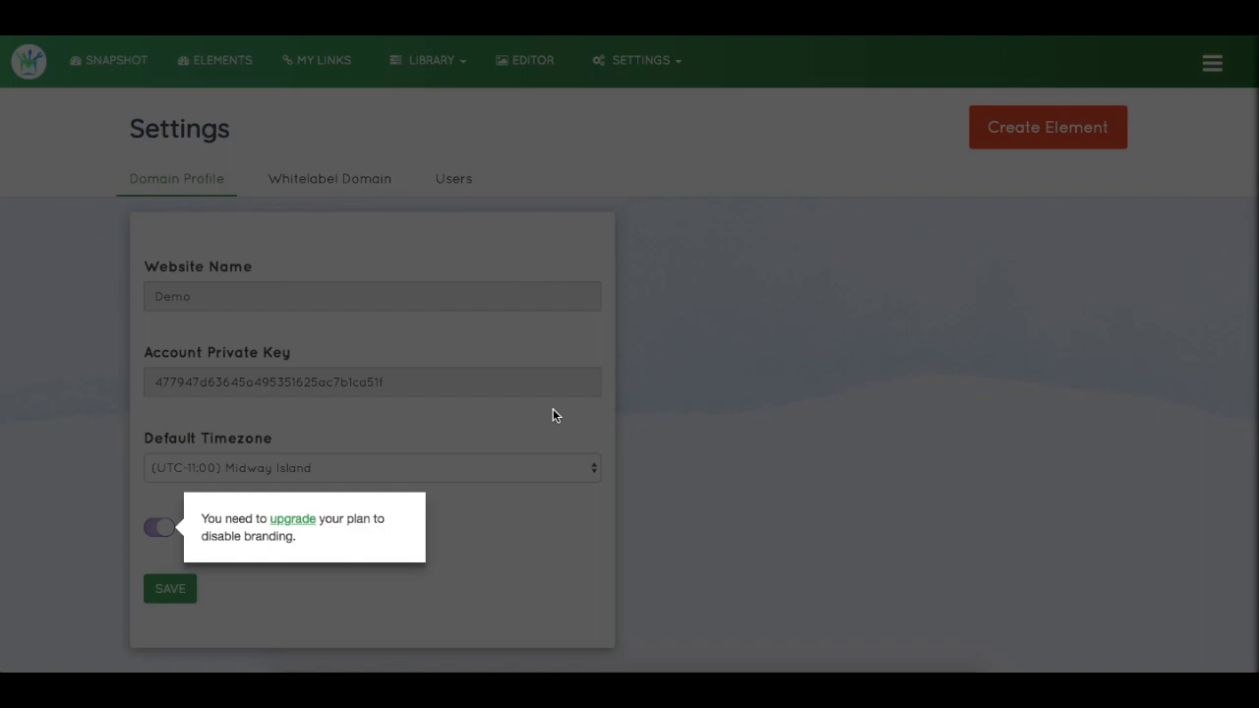
{"action": "left_click", "coordinate": [329, 178]}
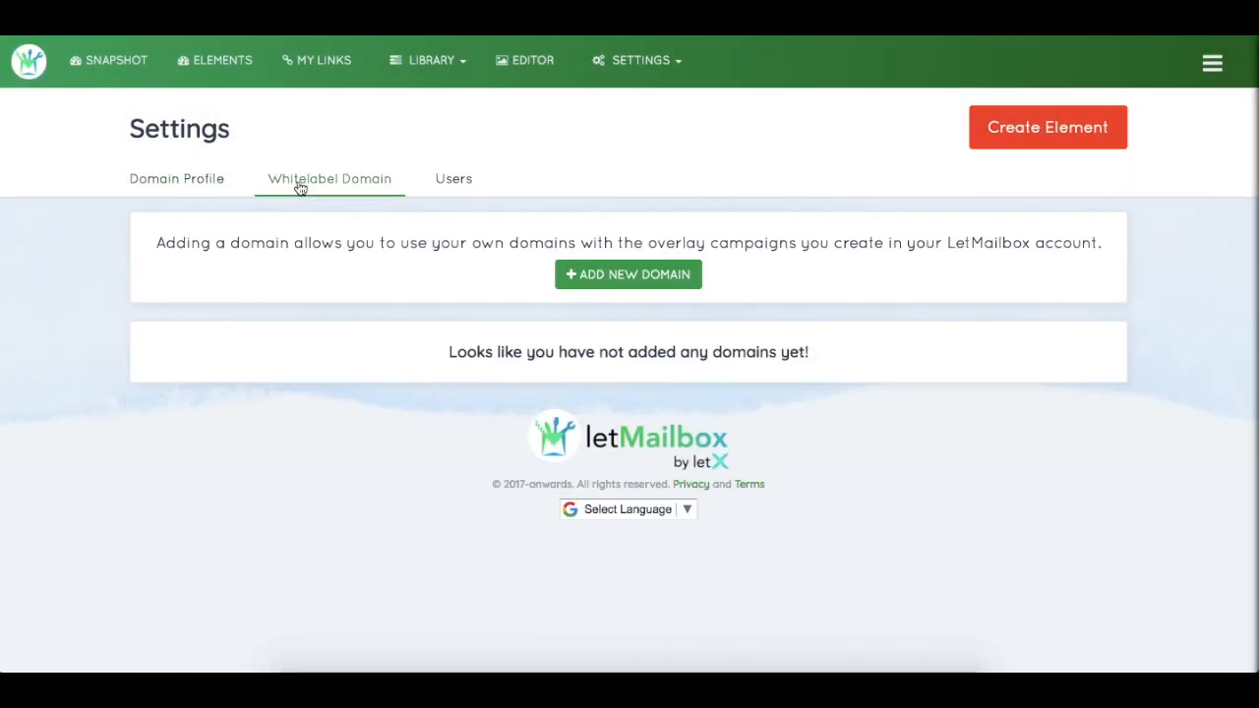
{"action": "mouse_move", "coordinate": [715, 237]}
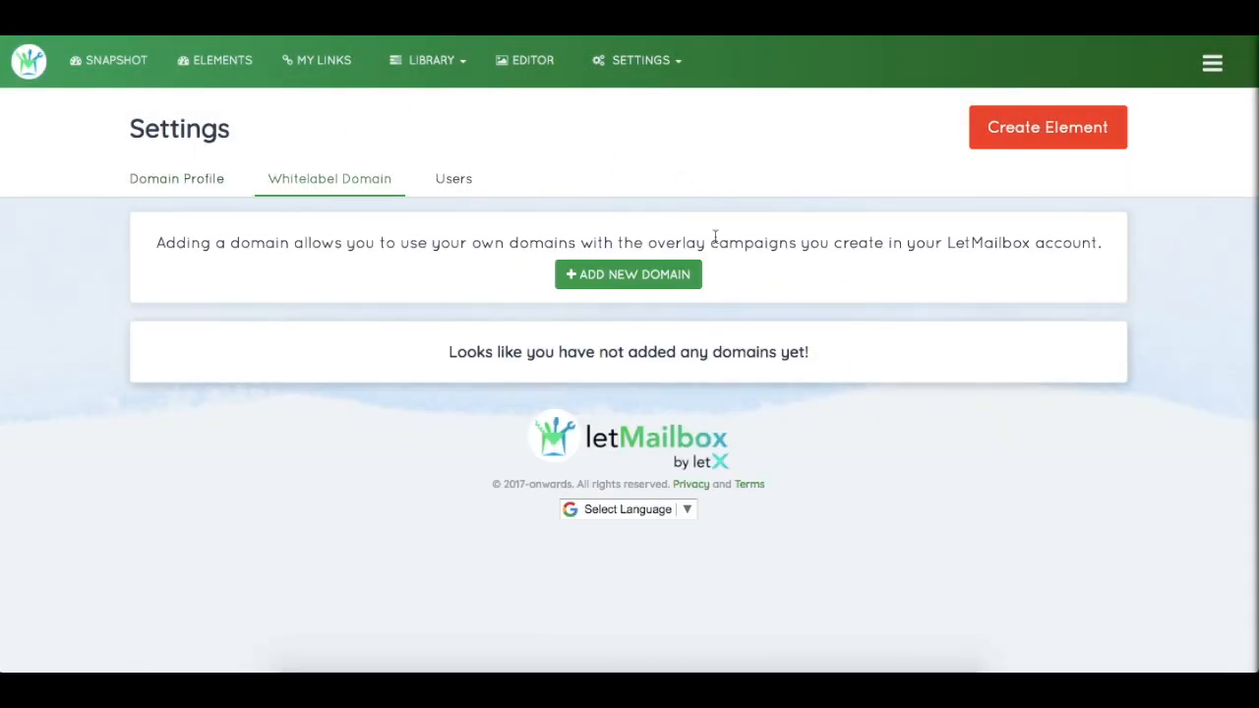
Open the Add New Domain form, view the empty Users list, and open the Settings menu.
{"action": "left_click", "coordinate": [628, 275]}
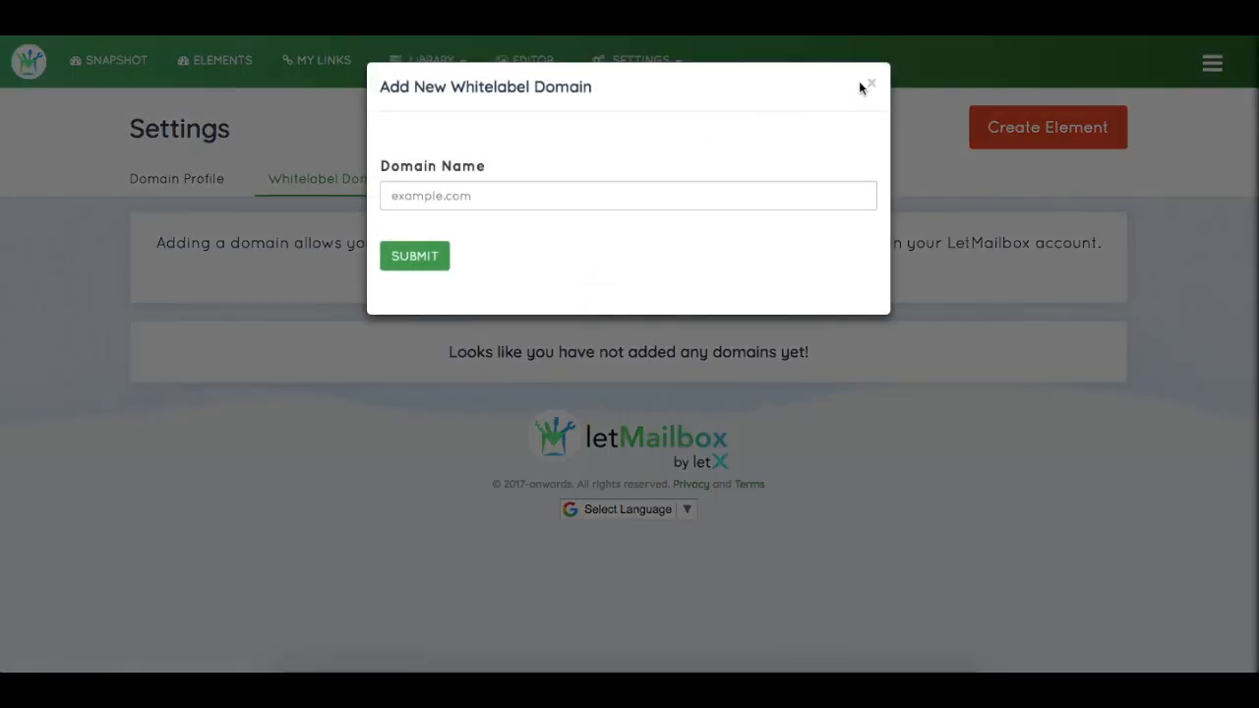
{"action": "left_click", "coordinate": [453, 178]}
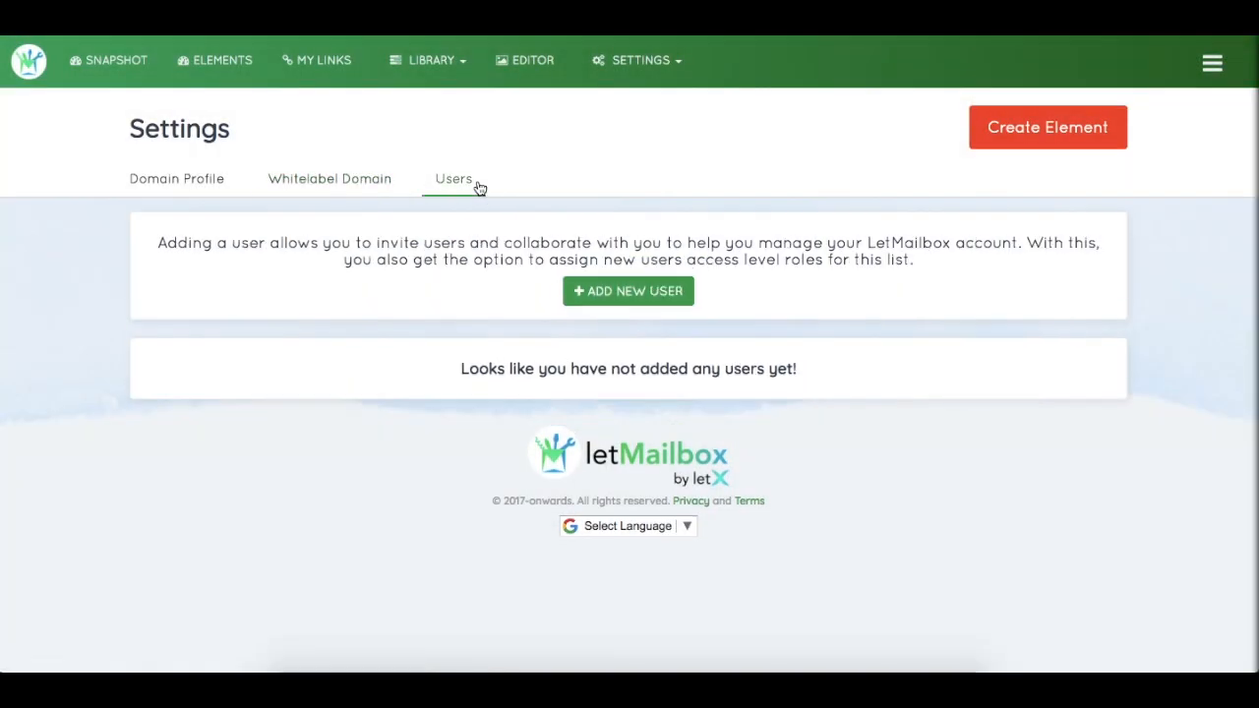
{"action": "left_click", "coordinate": [637, 60]}
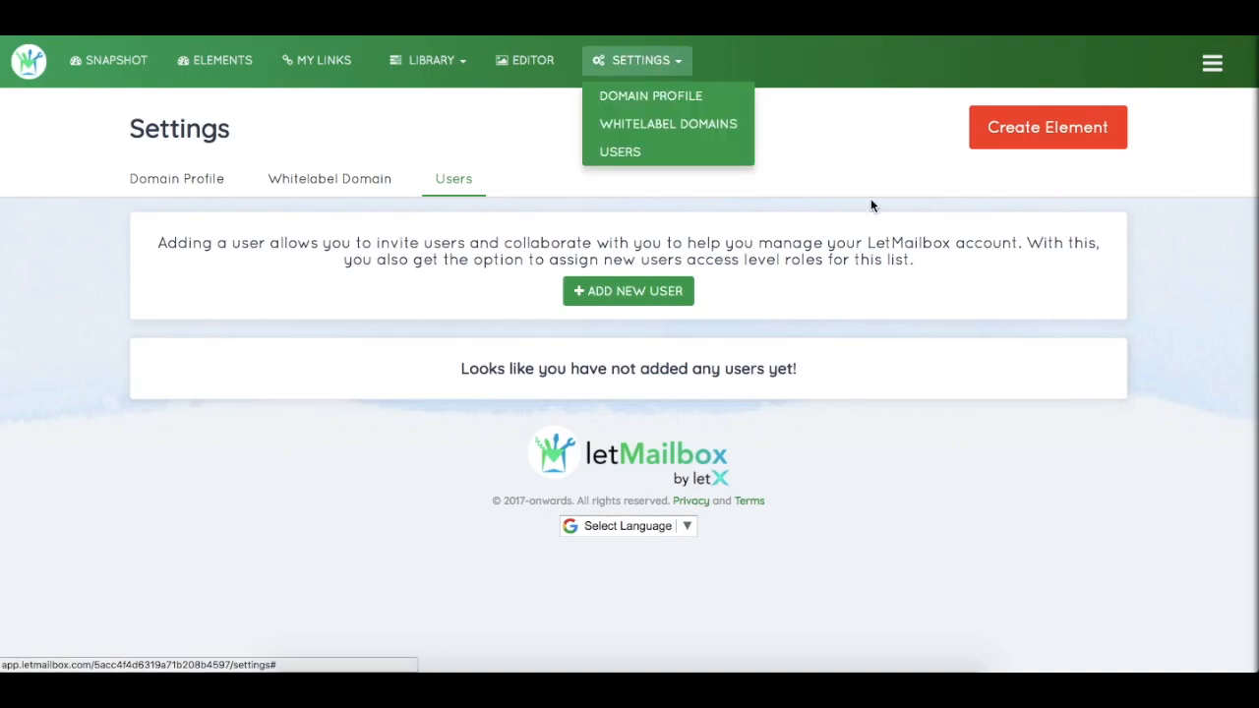
Delete the Abc account from the Accounts tab in Settings, leaving only Demo.
{"action": "left_click", "coordinate": [1212, 63]}
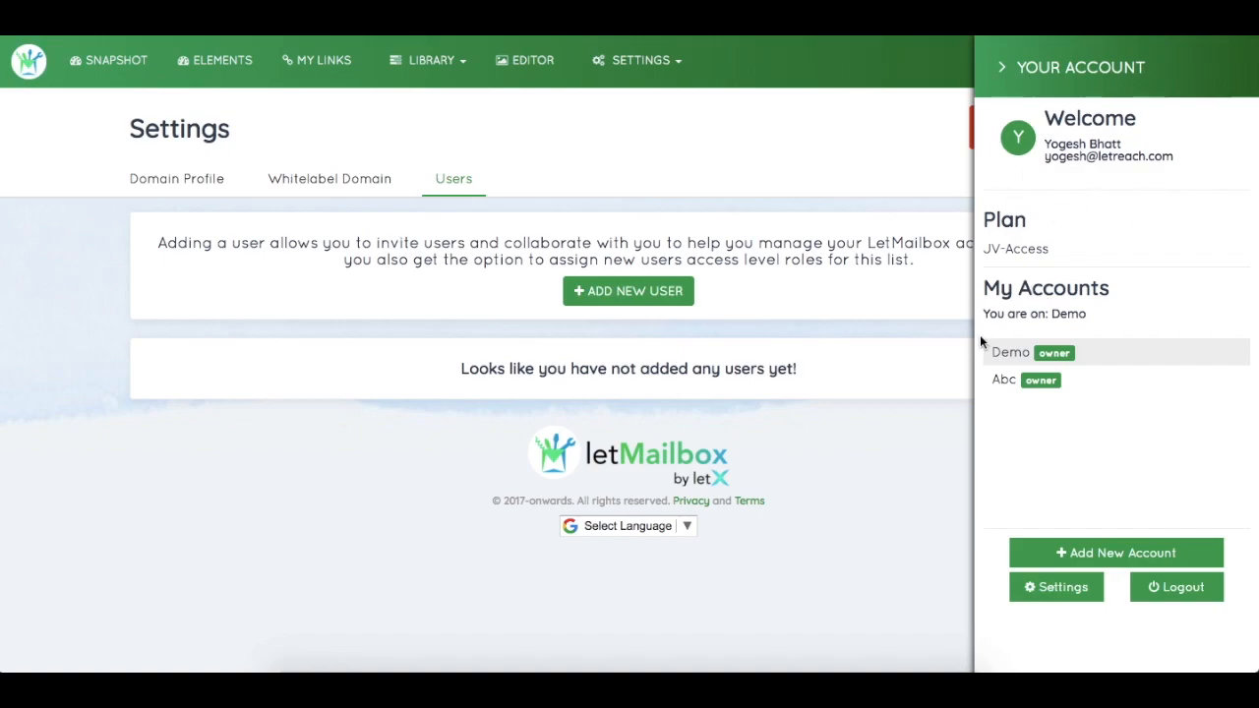
{"action": "mouse_move", "coordinate": [1098, 419]}
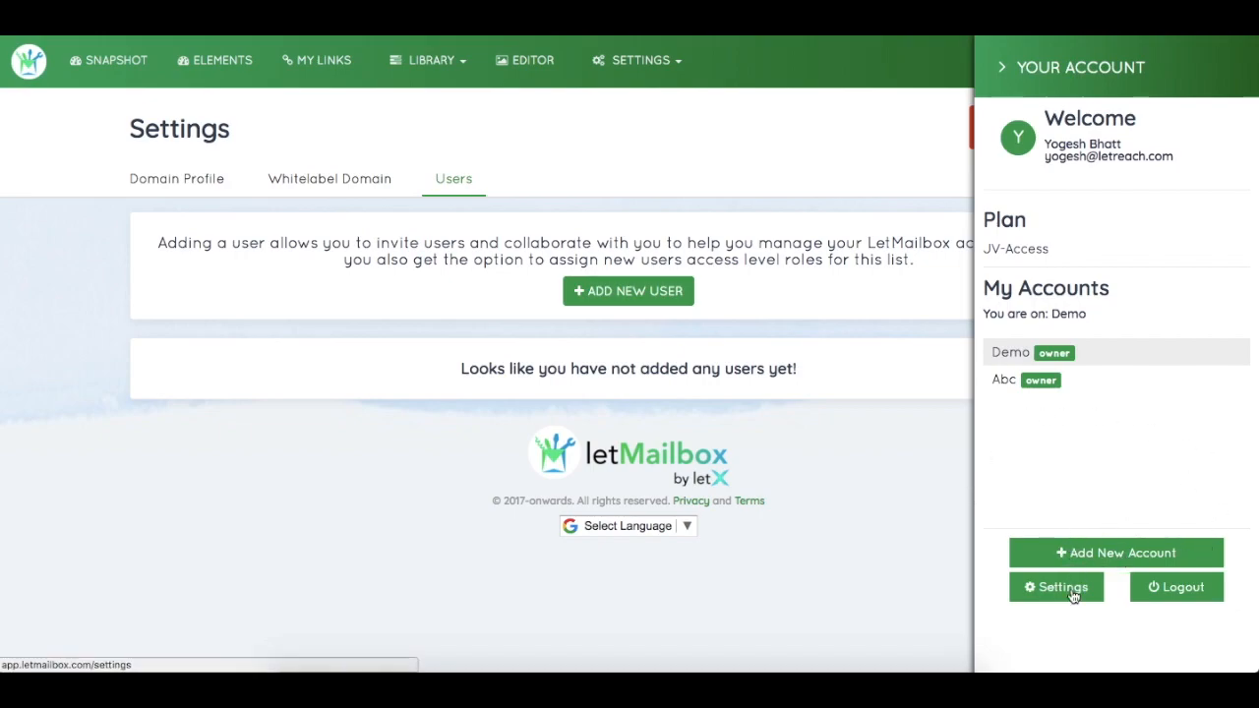
{"action": "left_click", "coordinate": [1056, 587]}
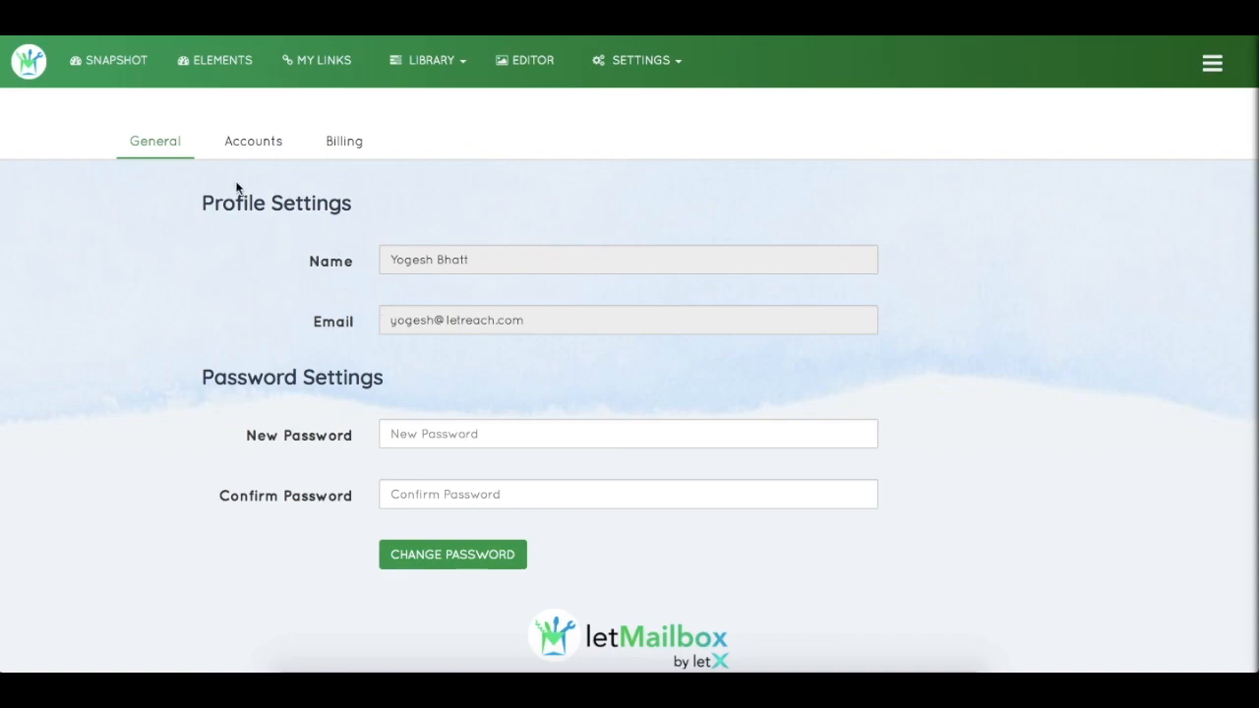
{"action": "left_click", "coordinate": [252, 140]}
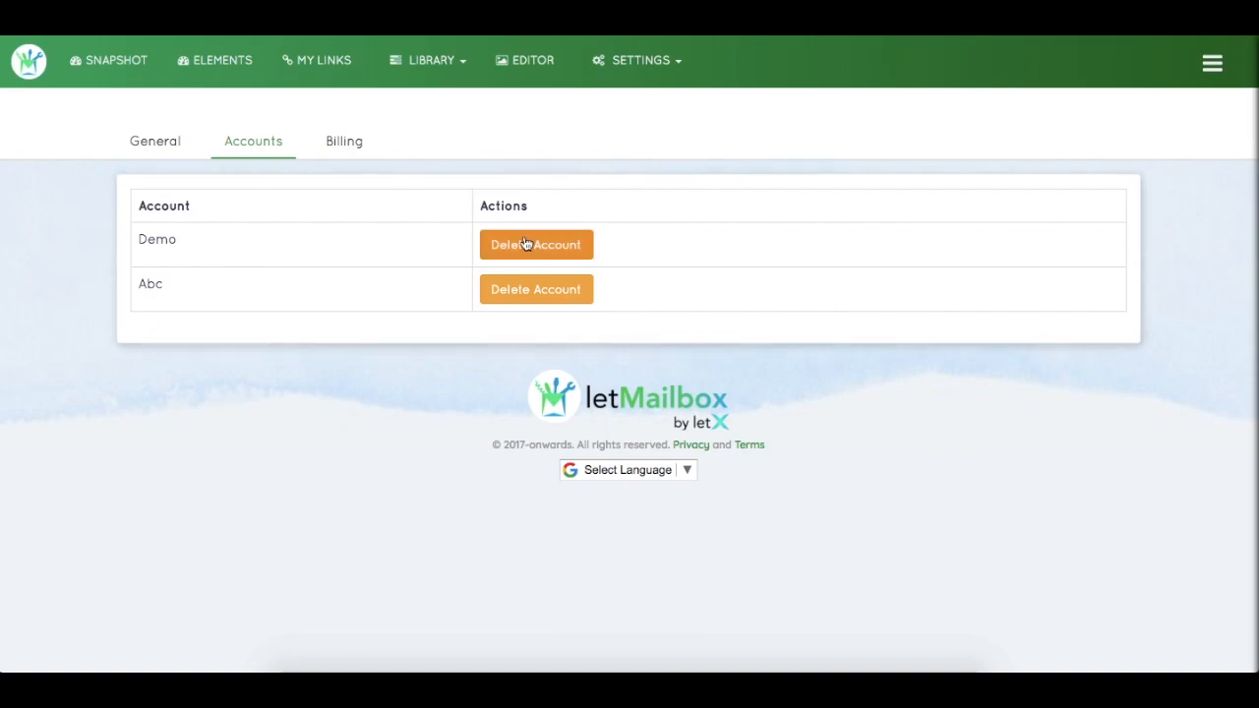
{"action": "left_click", "coordinate": [535, 244]}
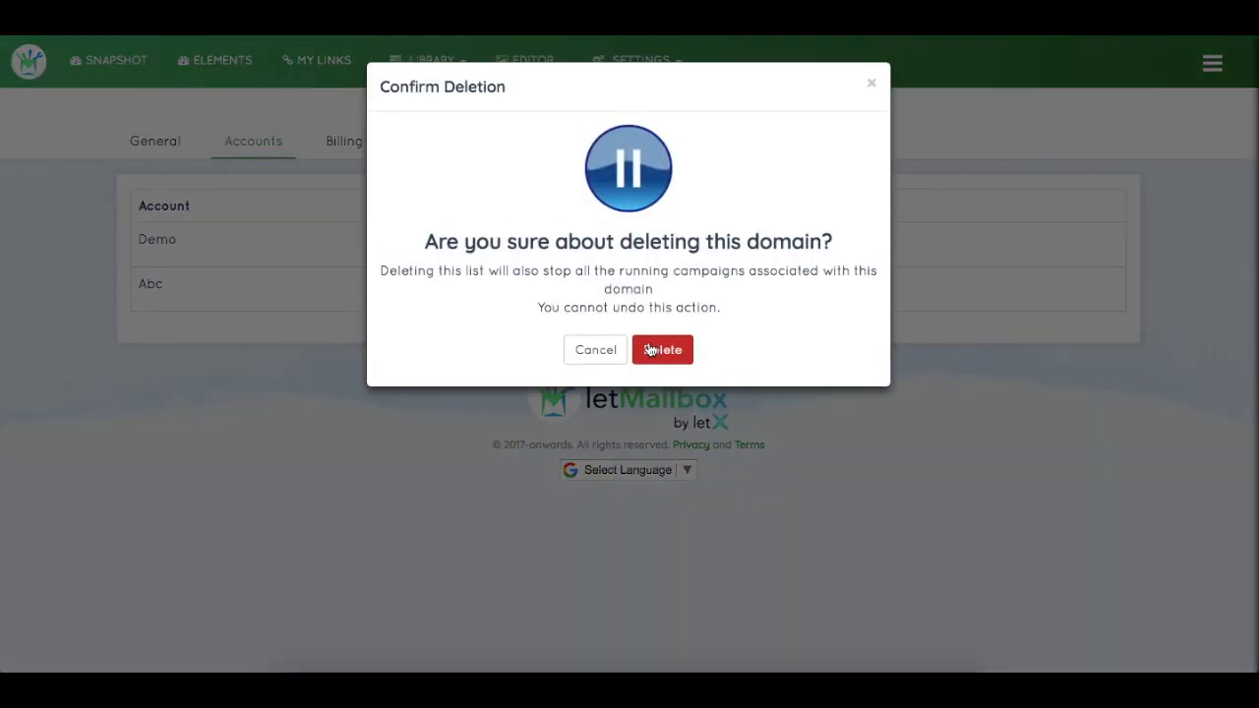
{"action": "left_click", "coordinate": [662, 349]}
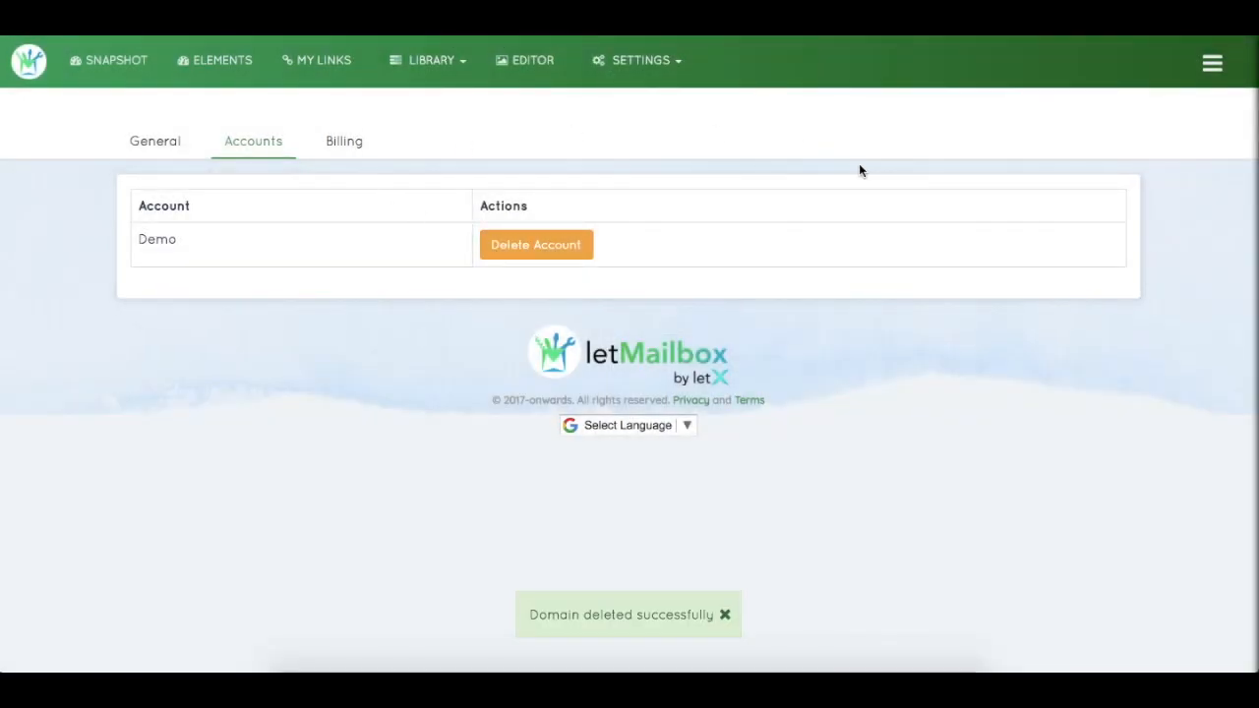
{"action": "mouse_move", "coordinate": [344, 364]}
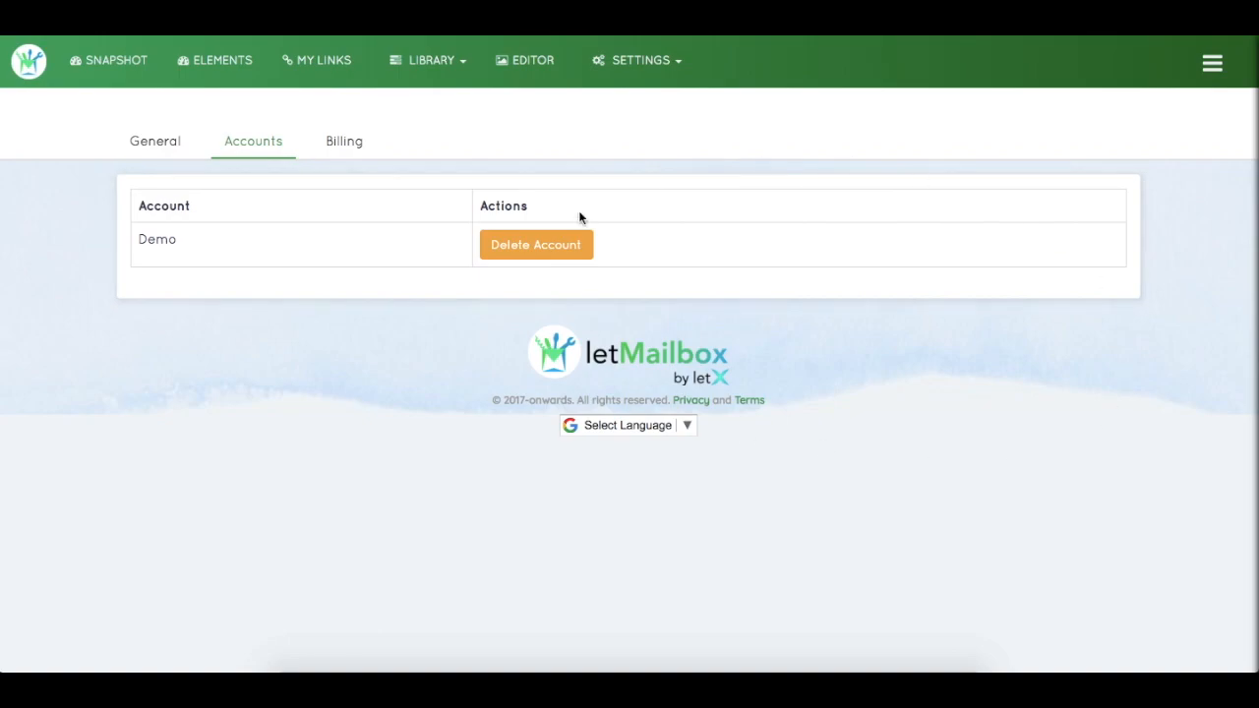
{"action": "mouse_move", "coordinate": [801, 301]}
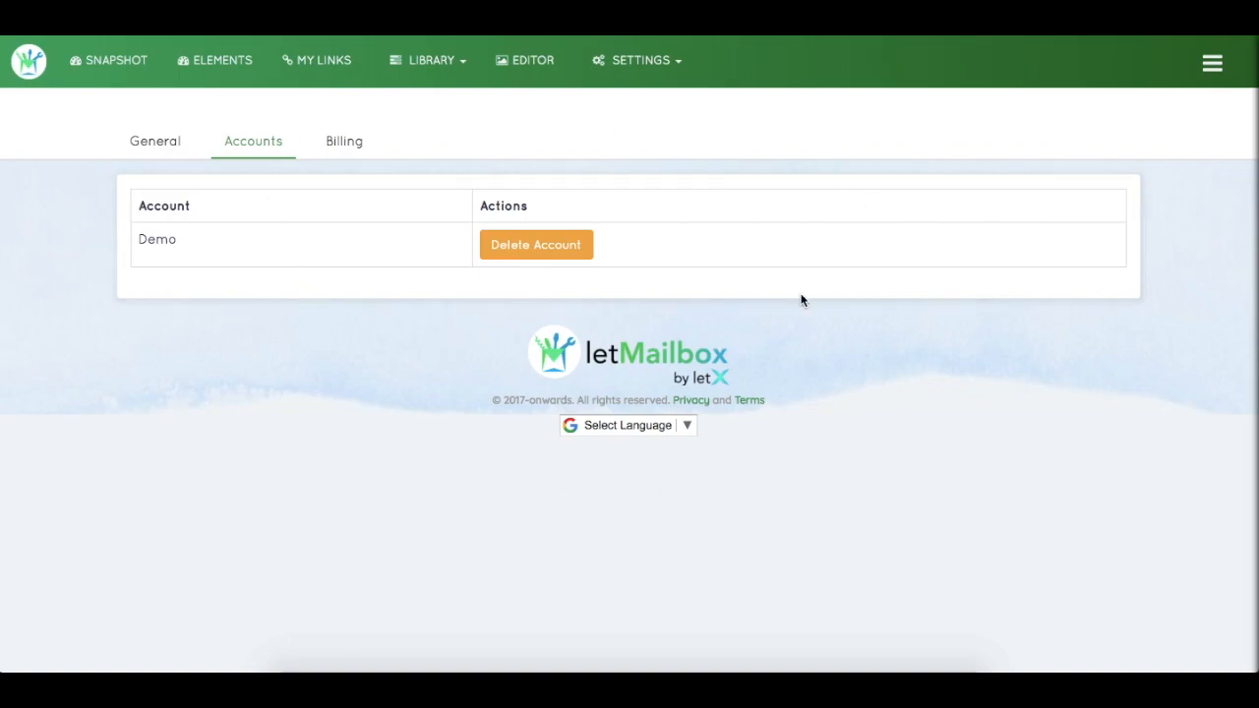
{"action": "mouse_move", "coordinate": [861, 325]}
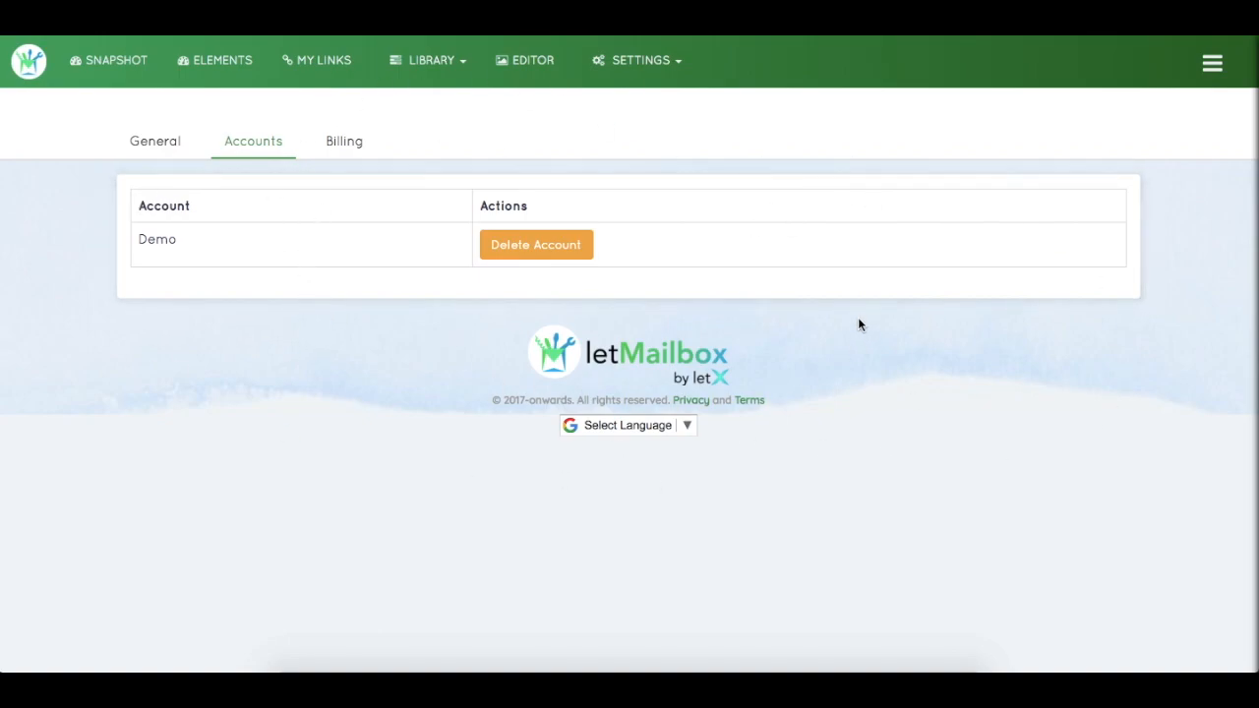